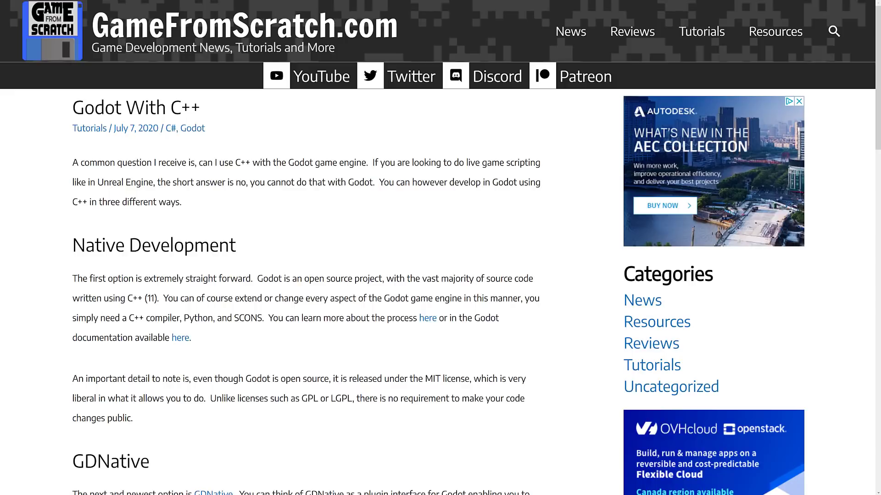
pyautogui.moveTo(248, 249)
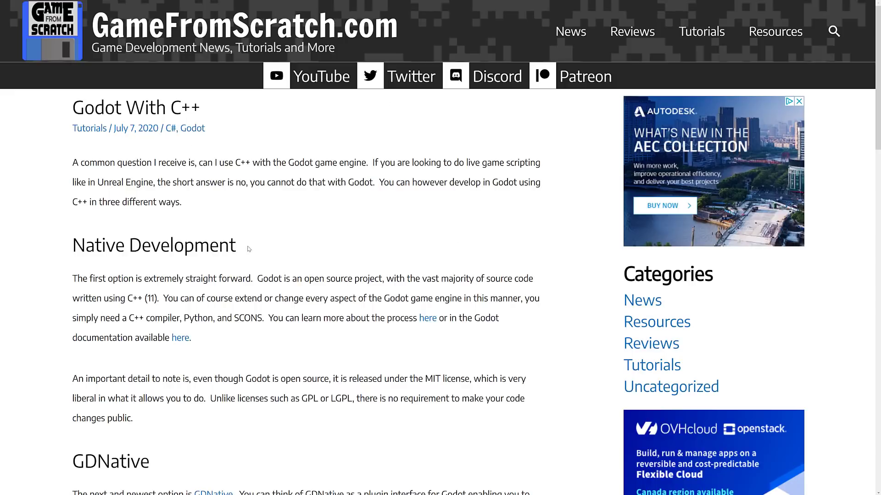
pyautogui.moveTo(388, 244)
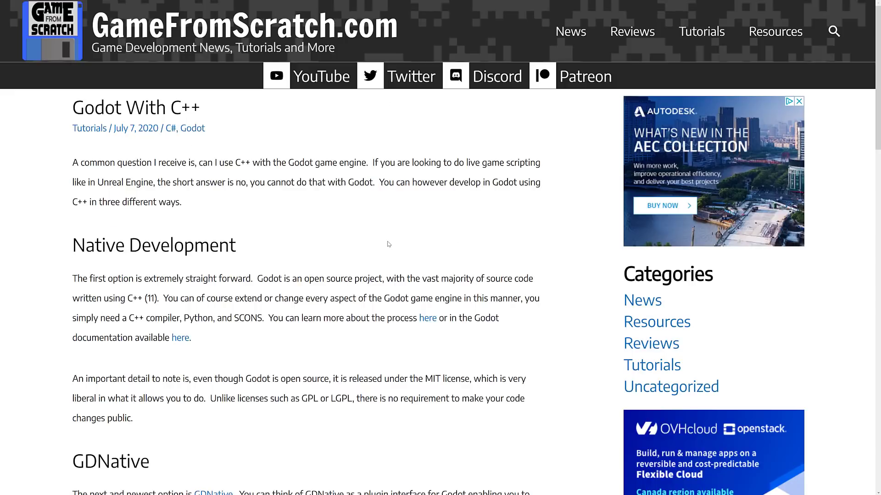
# Read the 'Godot With C++' article through its Native Development, GDNative and Modules sections.
pyautogui.scroll(-3)
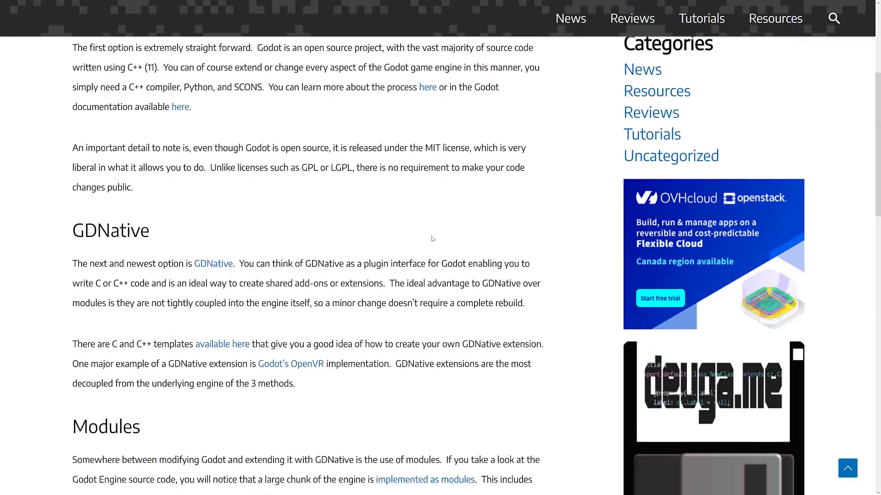
pyautogui.scroll(-3)
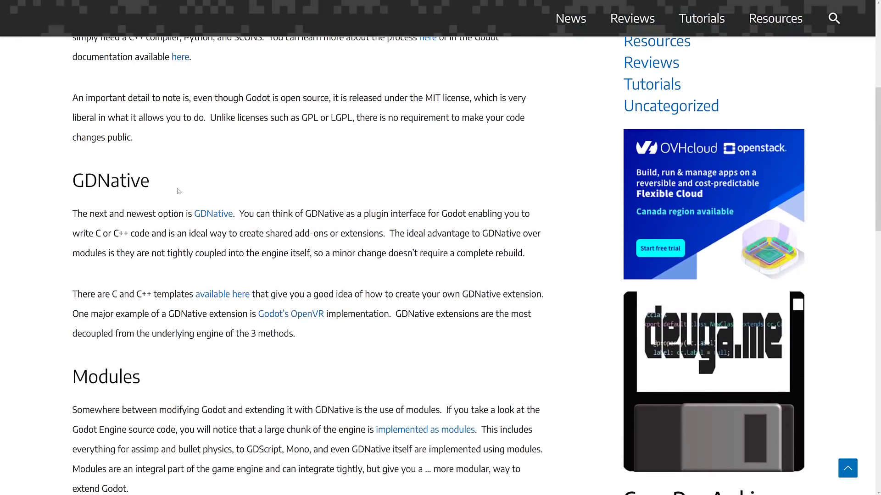
pyautogui.scroll(-3)
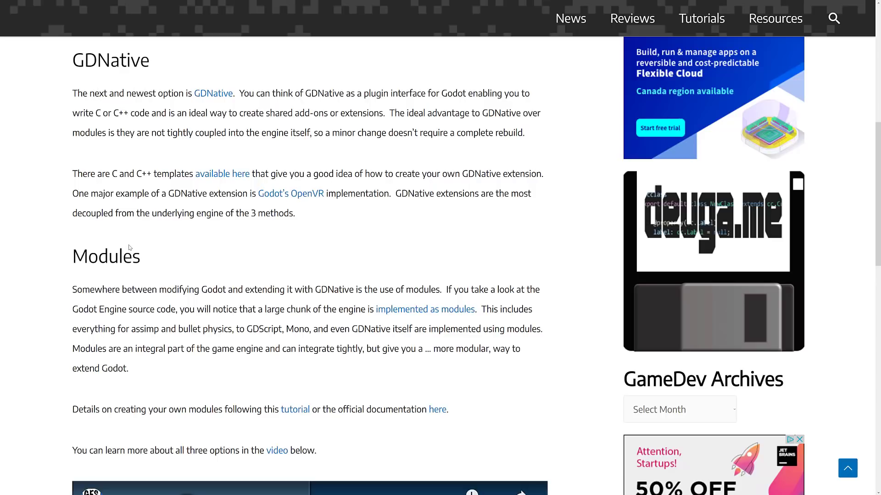
pyautogui.moveTo(203, 260)
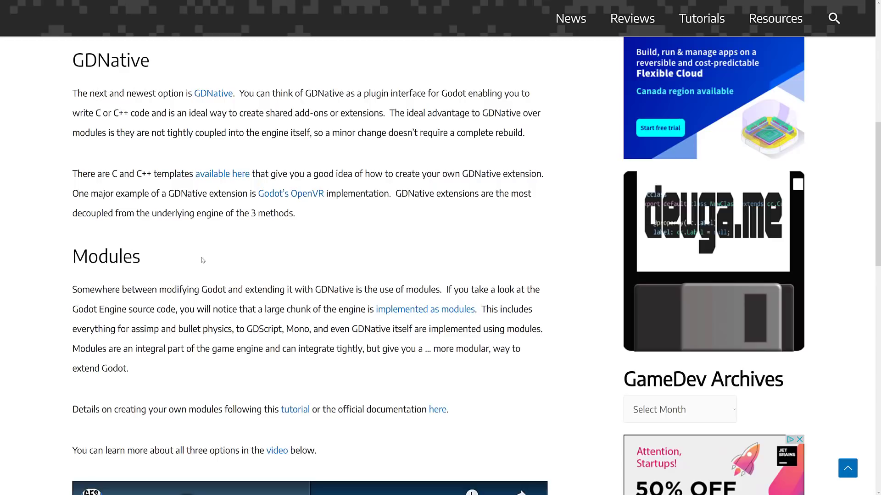
pyautogui.scroll(3)
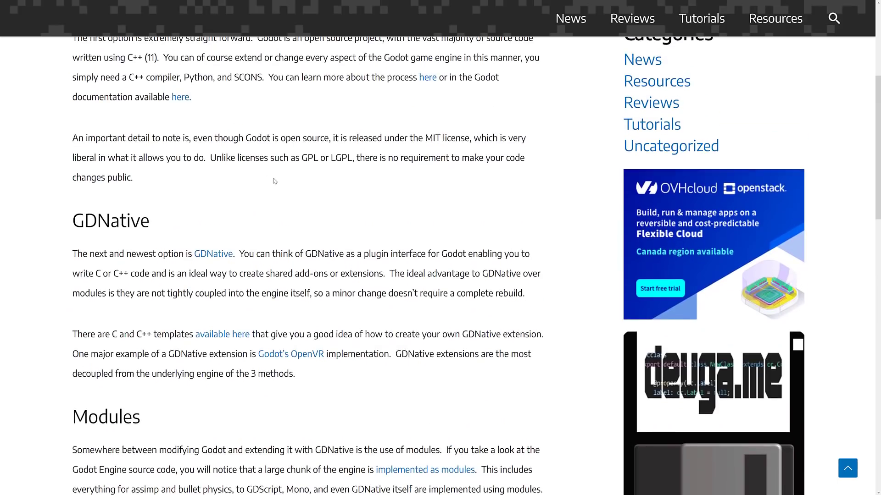
pyautogui.scroll(-3)
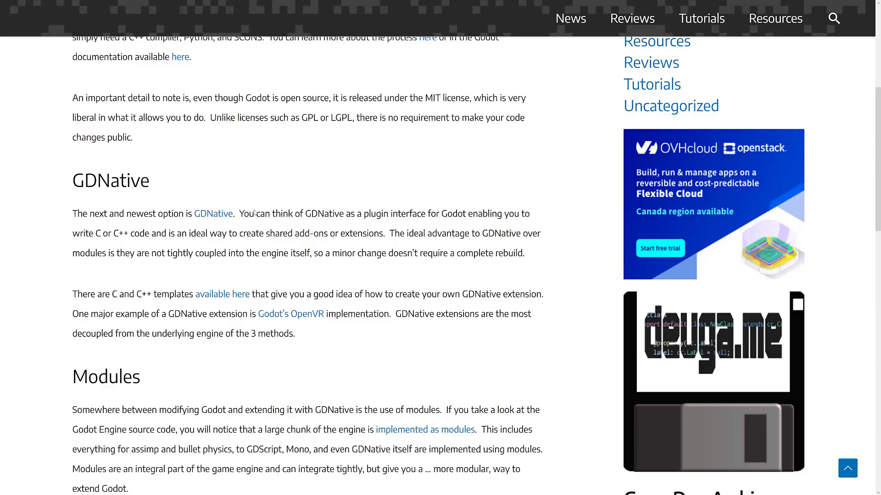
pyautogui.moveTo(267, 204)
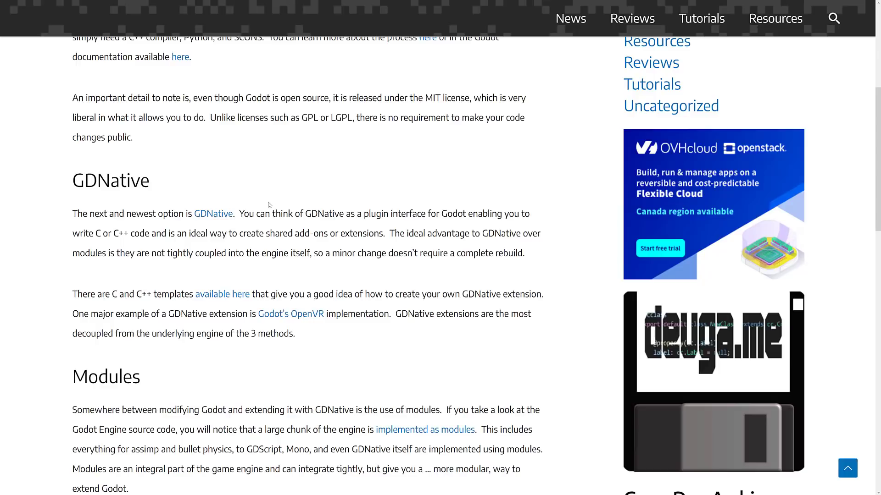
pyautogui.moveTo(140, 384)
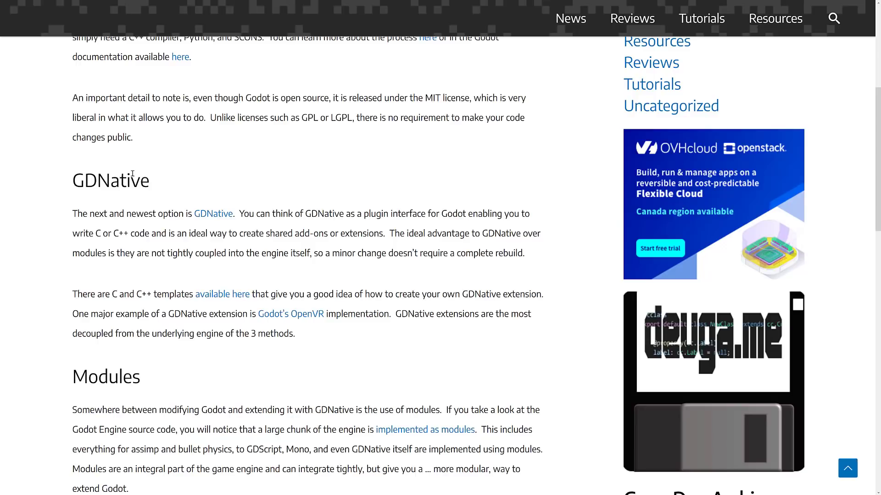
pyautogui.moveTo(145, 180)
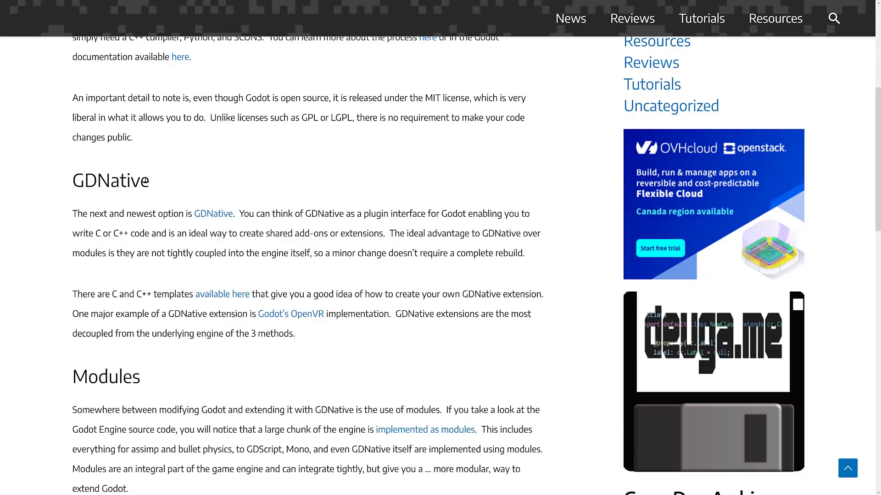
pyautogui.moveTo(329, 147)
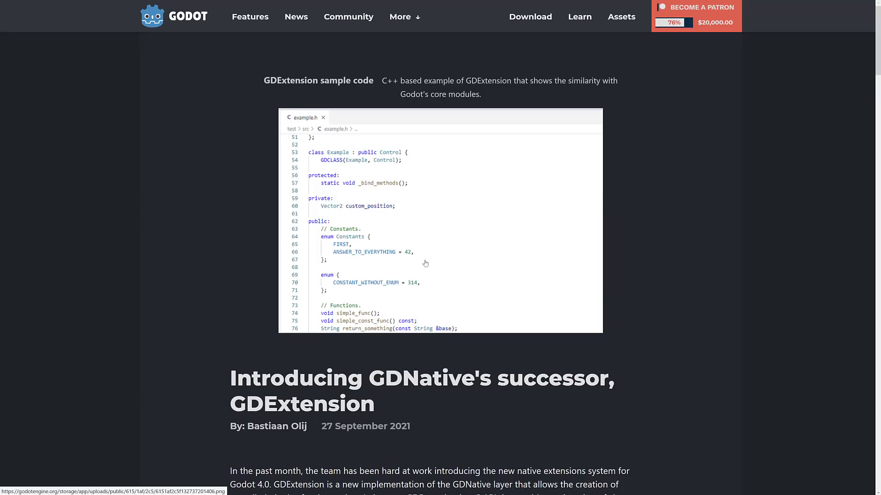
pyautogui.scroll(-3)
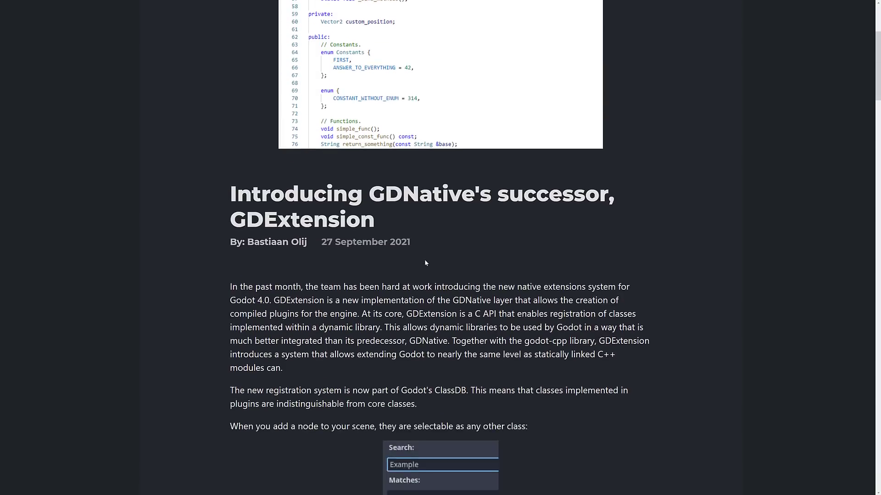
pyautogui.scroll(-3)
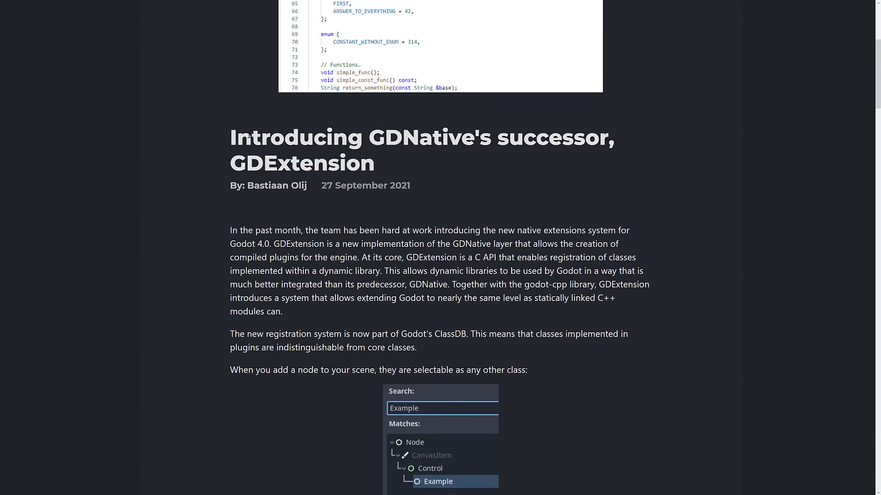
pyautogui.moveTo(224, 145)
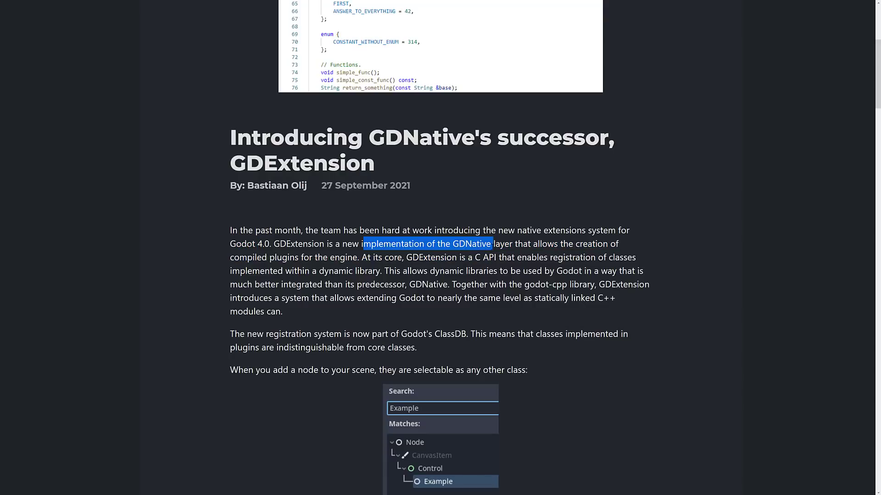
pyautogui.scroll(-3)
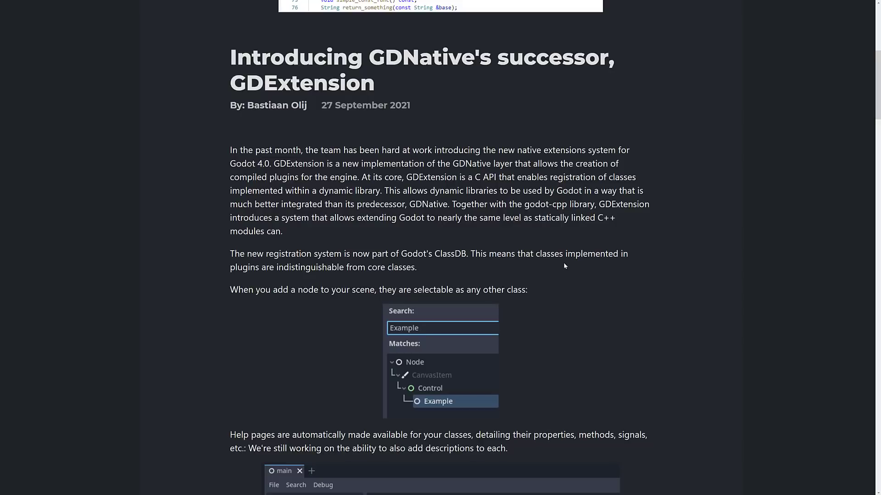
pyautogui.scroll(-3)
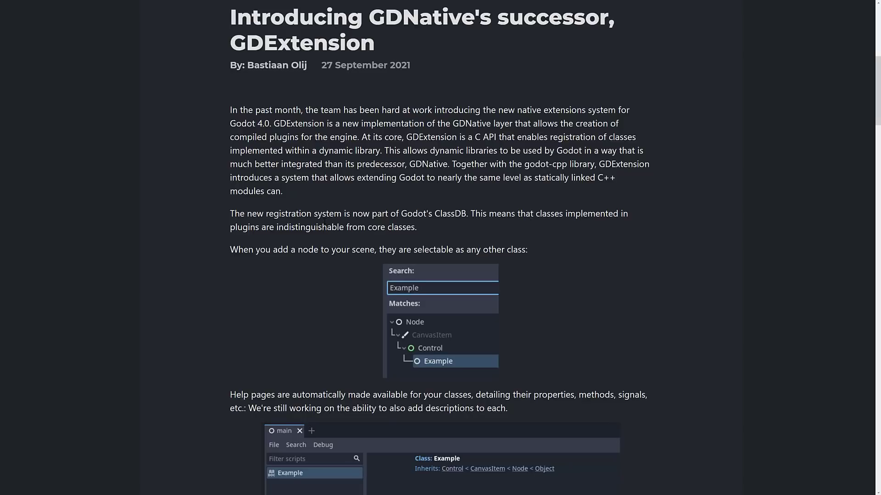
pyautogui.scroll(-3)
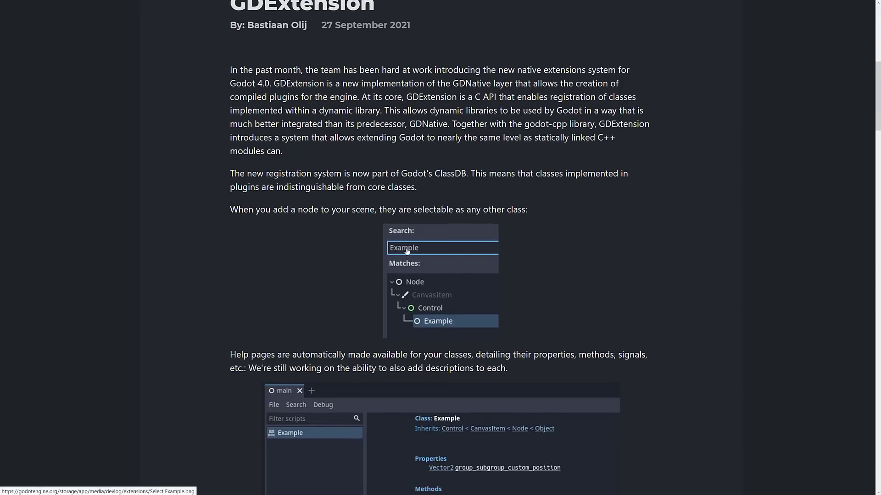
pyautogui.moveTo(502, 295)
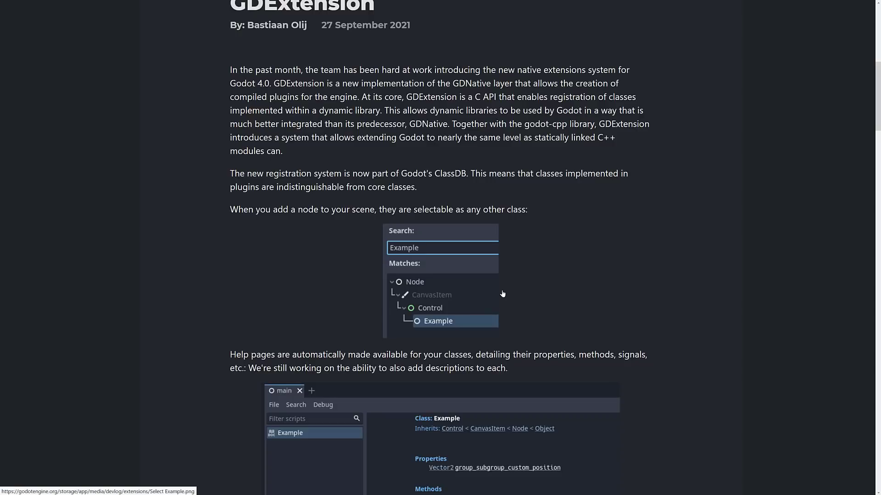
pyautogui.scroll(-3)
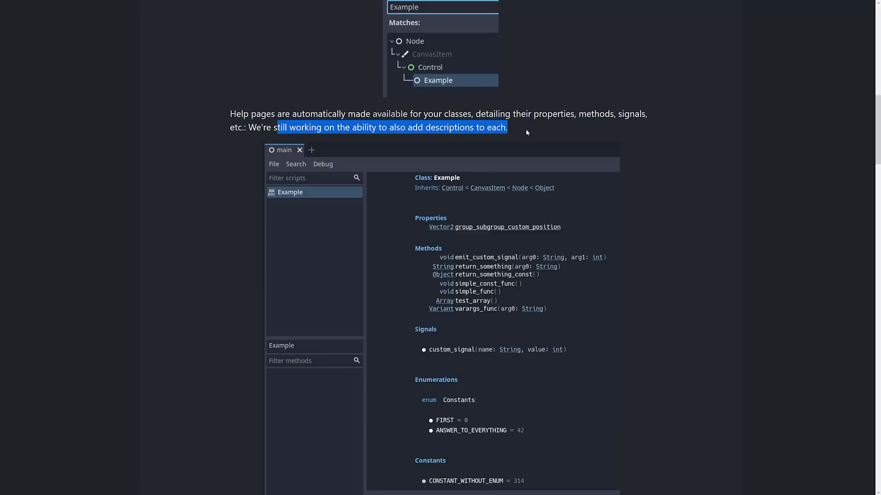
# Read the blog post's test plugin build section, highlighting the extension_api.json file name.
pyautogui.scroll(-3)
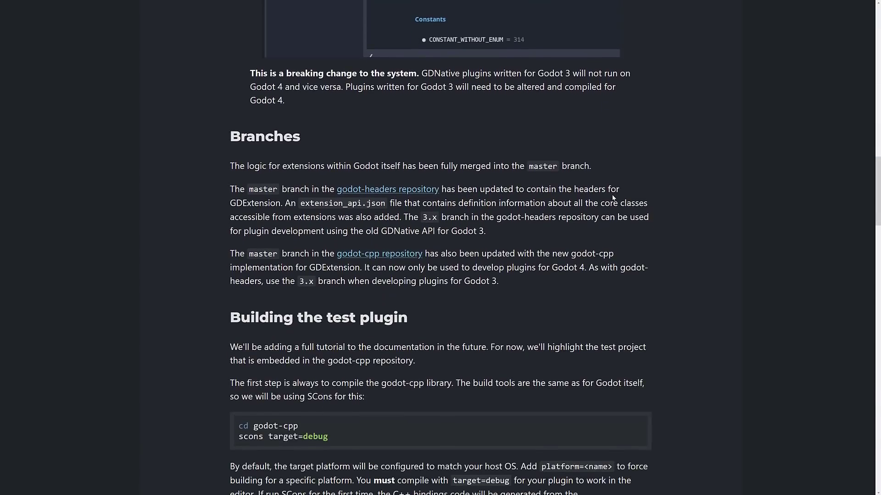
pyautogui.scroll(-3)
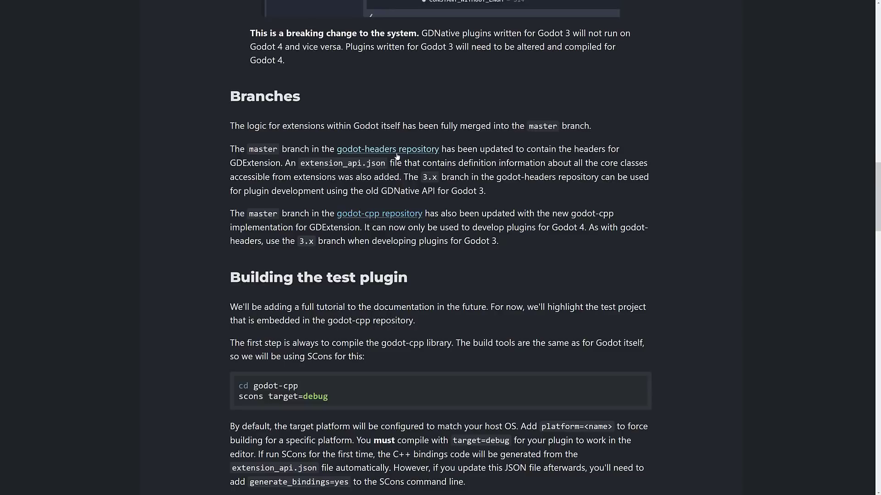
pyautogui.scroll(-3)
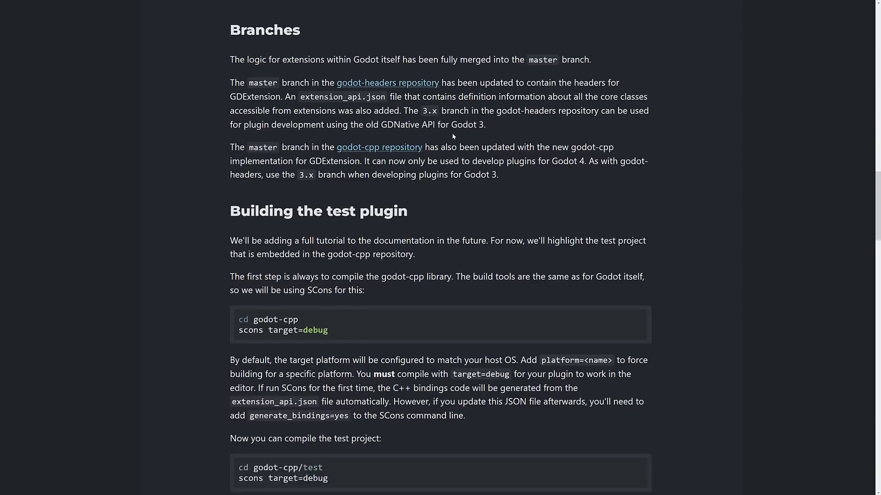
pyautogui.scroll(-3)
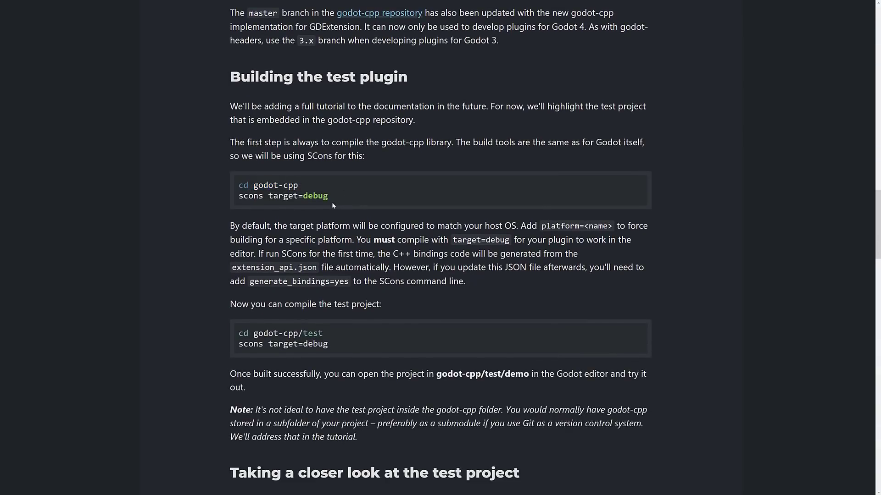
pyautogui.moveTo(192, 236)
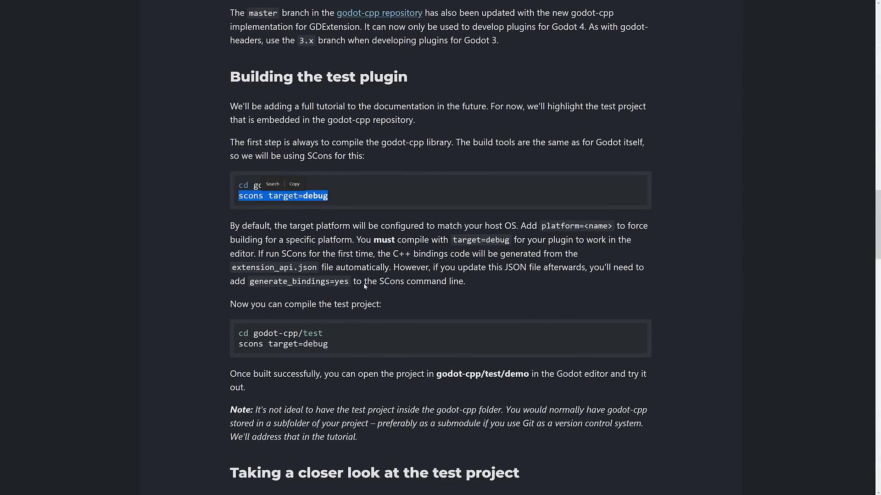
pyautogui.scroll(-3)
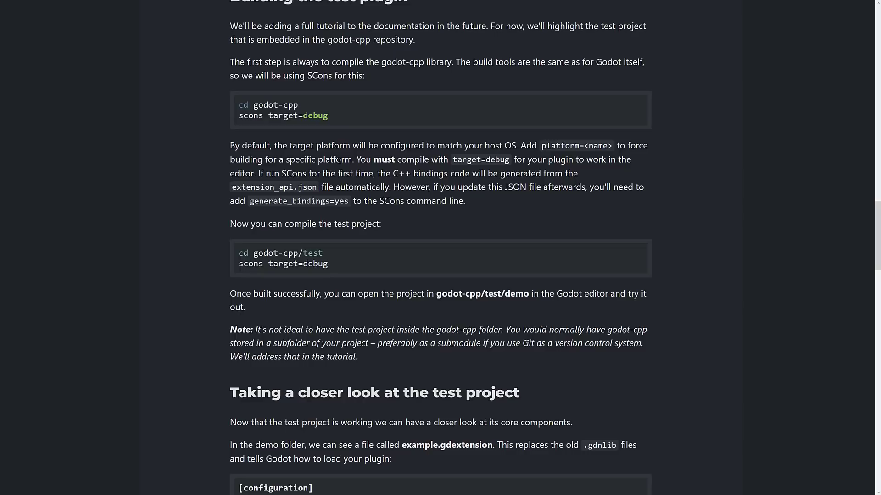
pyautogui.moveTo(232, 195)
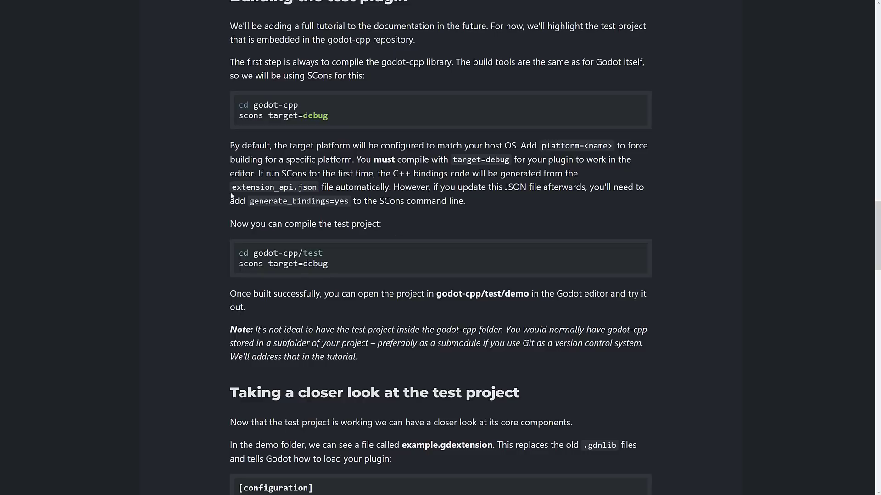
pyautogui.doubleClick(273, 187)
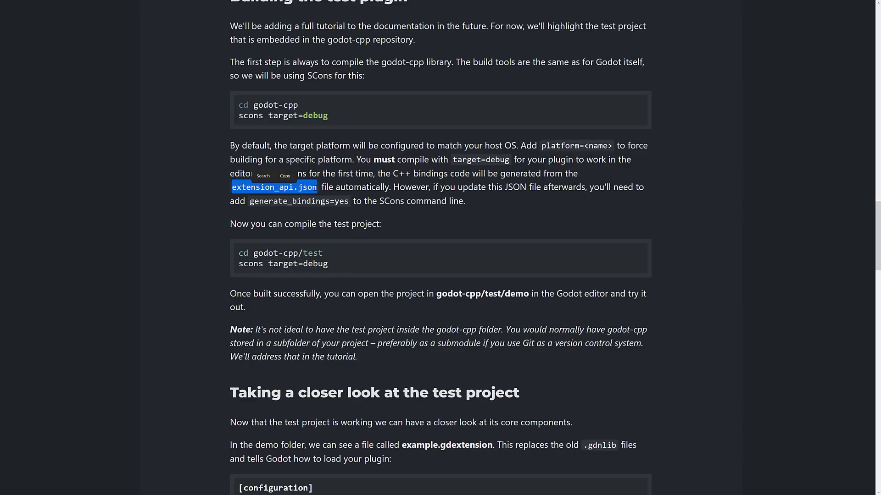
# Finish the post's example code, platform support and next steps sections, clearing the highlight.
pyautogui.scroll(-3)
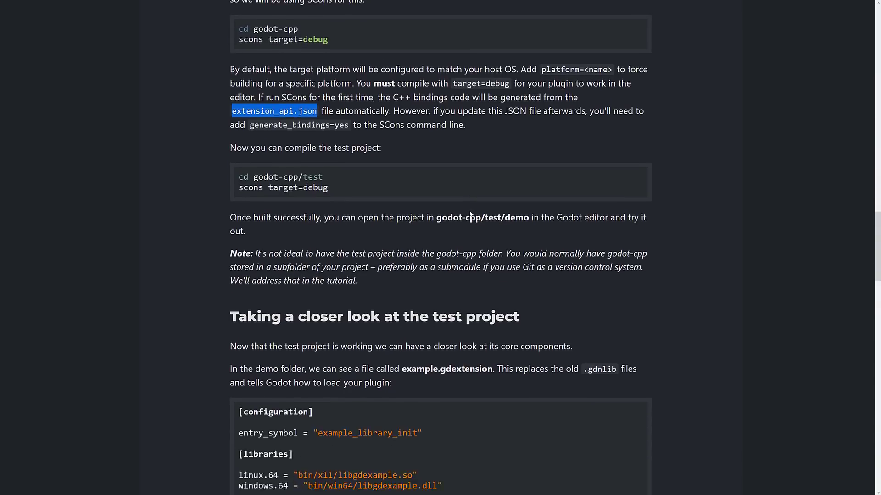
pyautogui.scroll(-3)
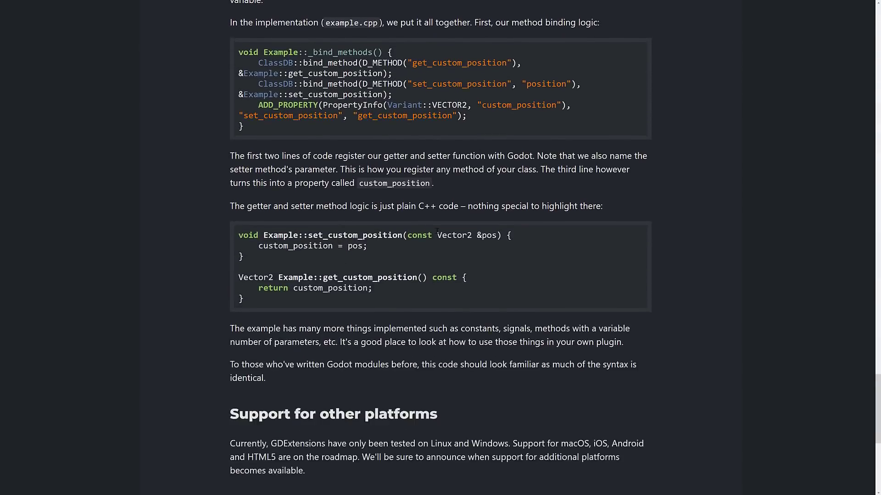
pyautogui.scroll(-3)
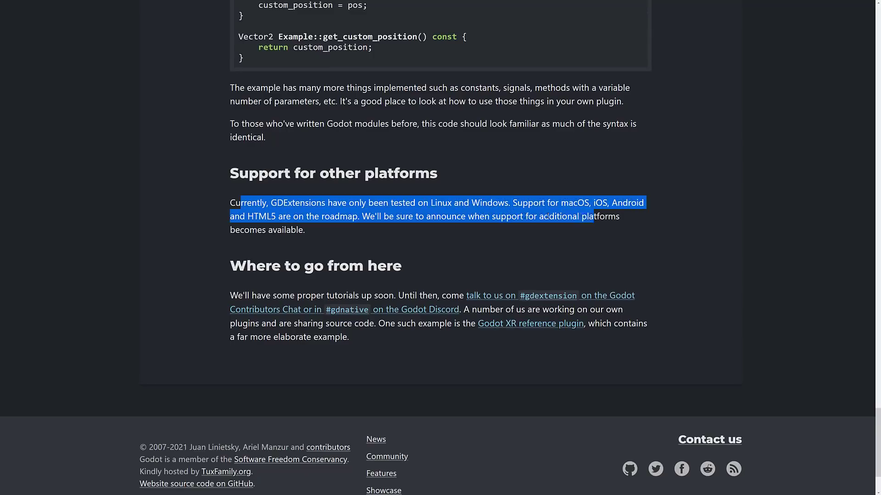
pyautogui.click(424, 232)
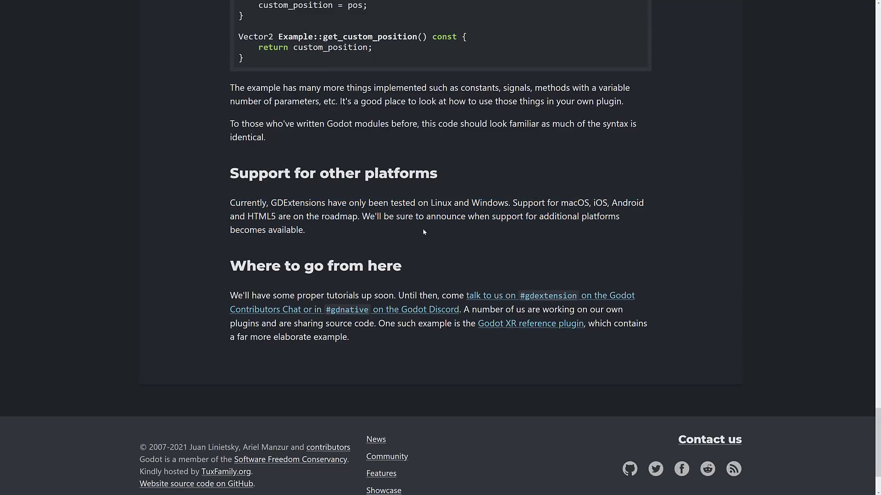
pyautogui.moveTo(425, 238)
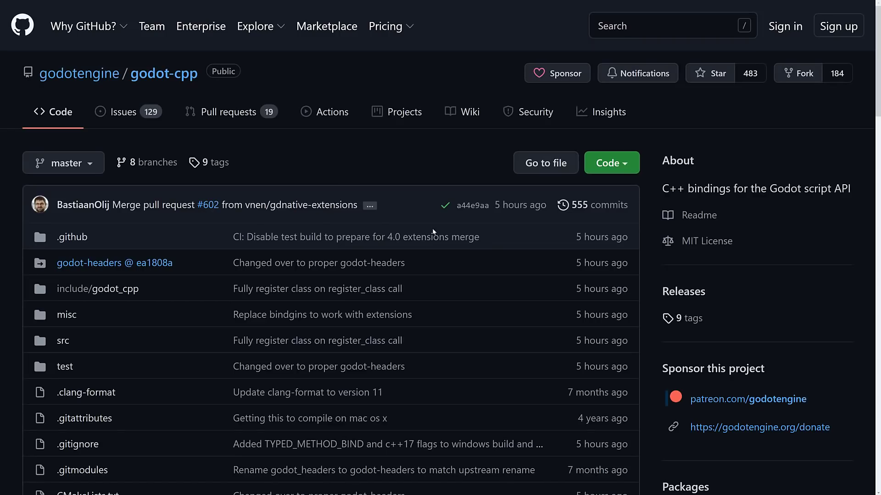
# Look over the godot-headers repository's file list and README on GitHub.
pyautogui.scroll(-3)
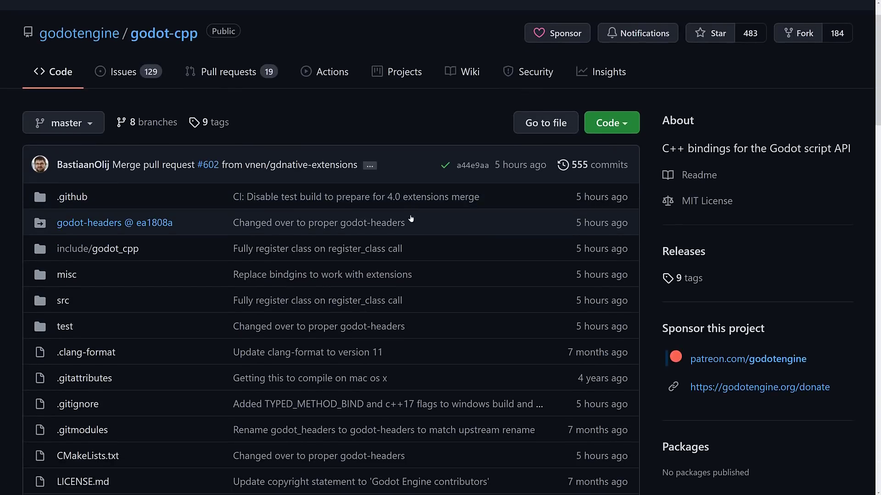
pyautogui.moveTo(164, 33)
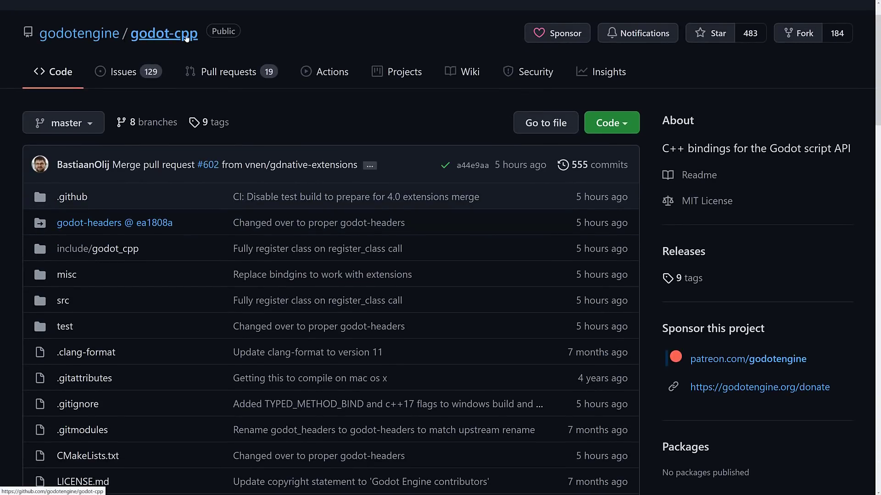
pyautogui.moveTo(416, 138)
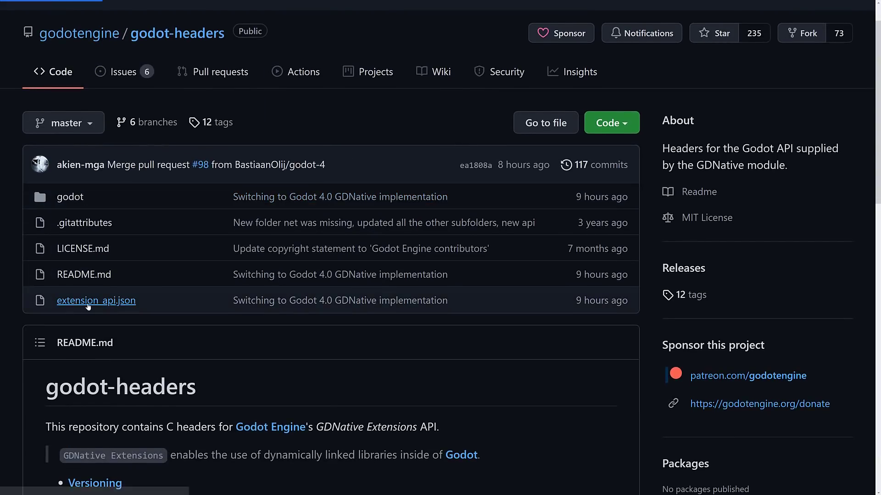
pyautogui.moveTo(418, 259)
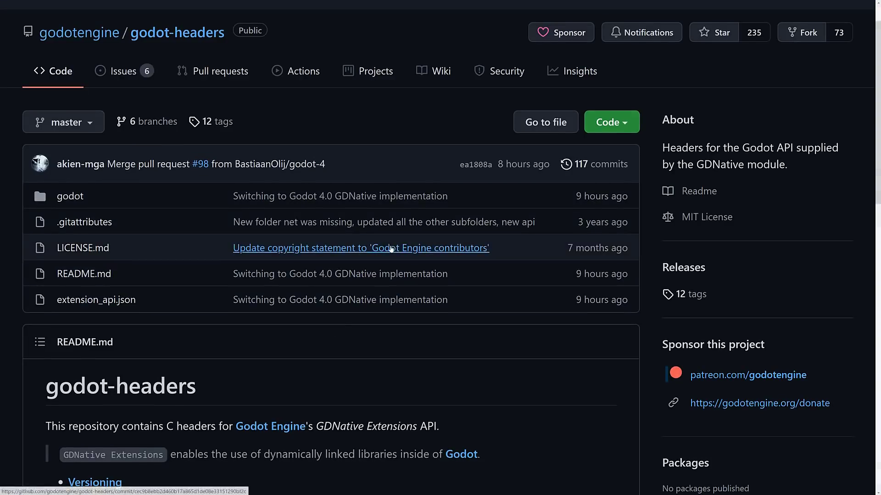
pyautogui.scroll(-3)
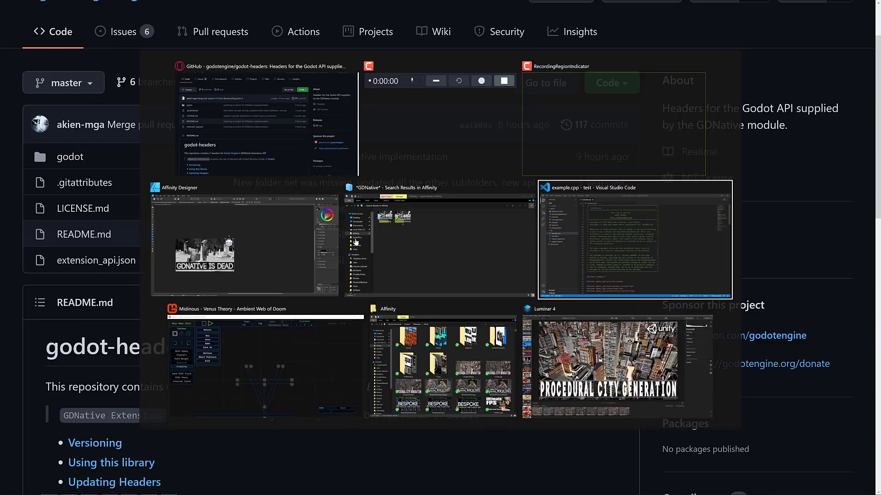
# Review example.cpp's method bindings, selecting the ExampleRef constructor name.
pyautogui.click(634, 240)
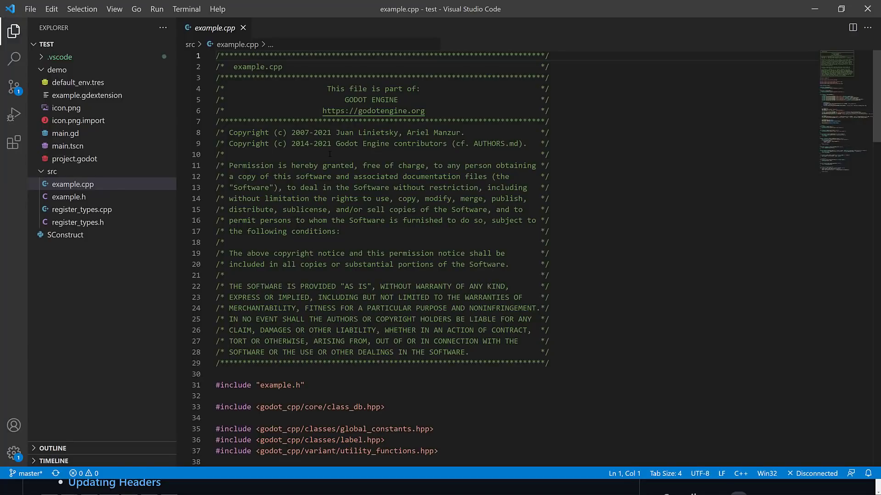
pyautogui.scroll(-3)
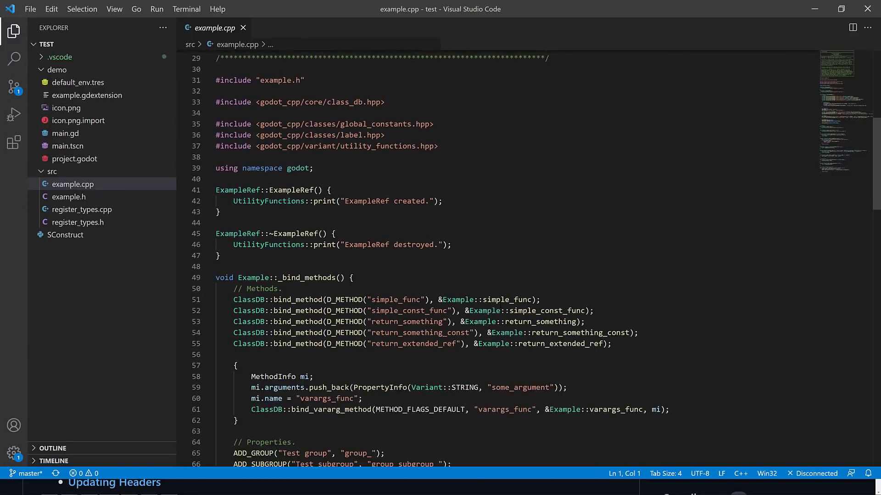
pyautogui.scroll(-3)
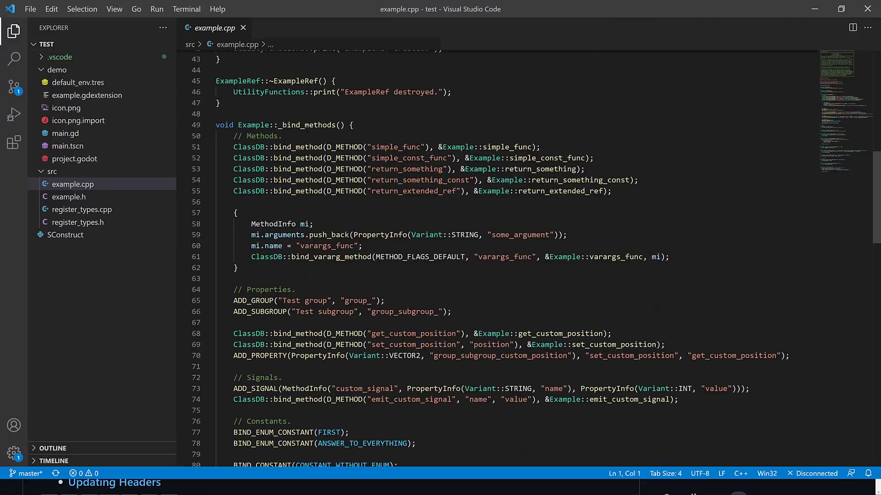
pyautogui.doubleClick(293, 132)
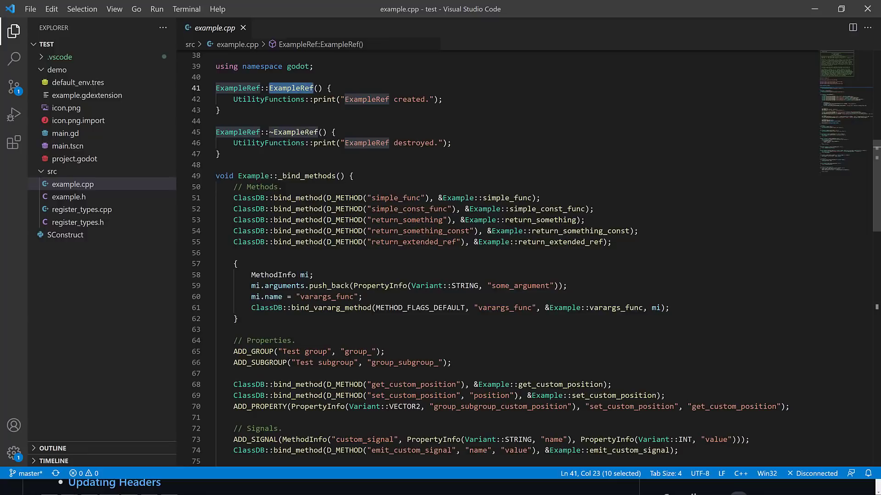
pyautogui.scroll(-3)
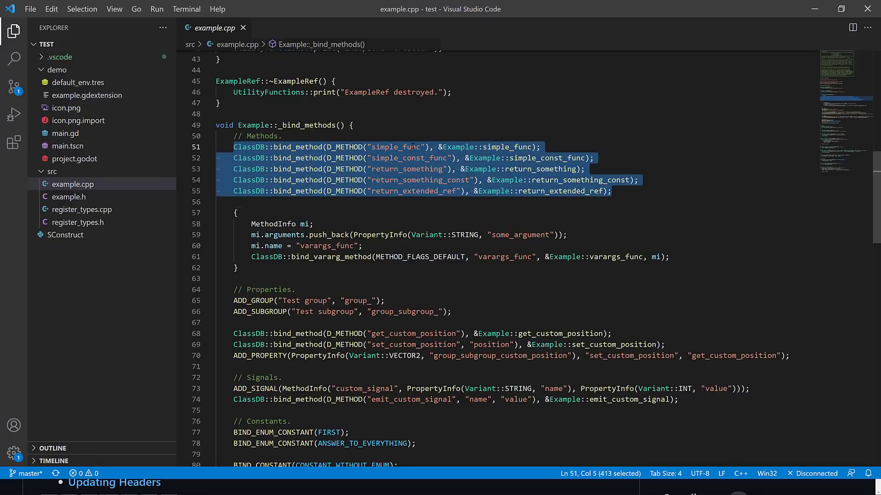
# Read example.cpp's remaining functions, including emit_custom_signal, then bring up example.h.
pyautogui.scroll(-3)
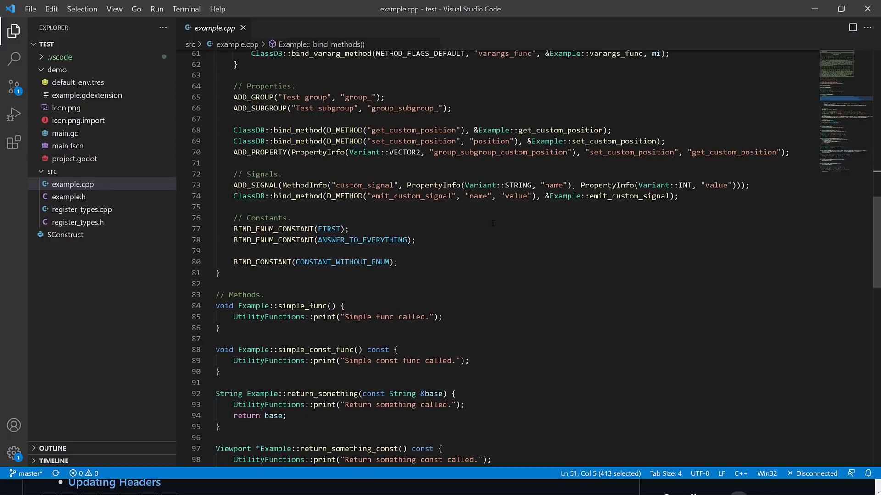
pyautogui.scroll(-3)
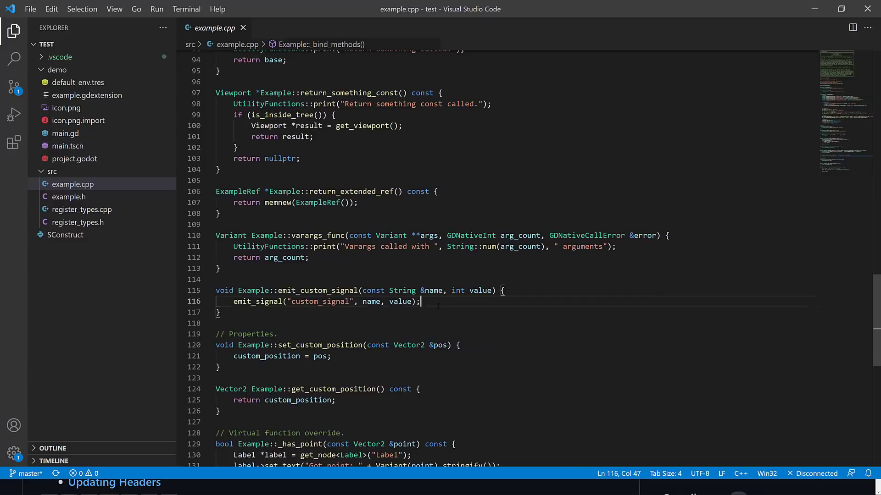
pyautogui.click(219, 312)
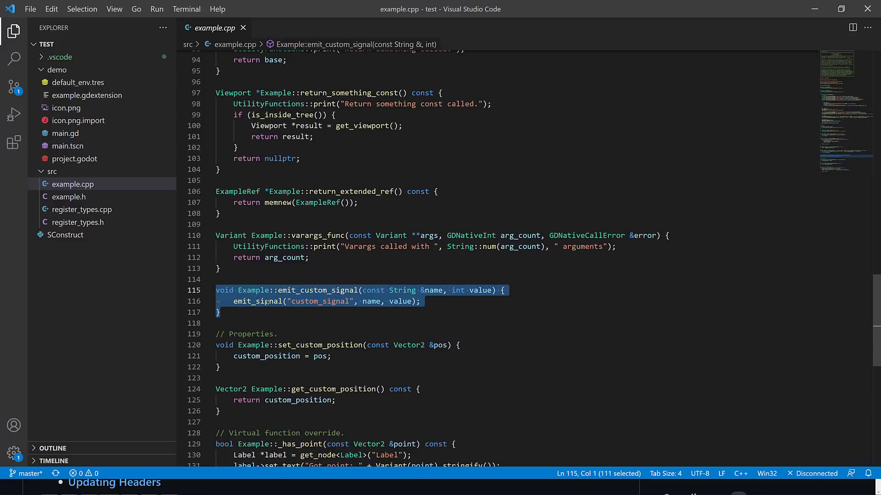
pyautogui.click(420, 302)
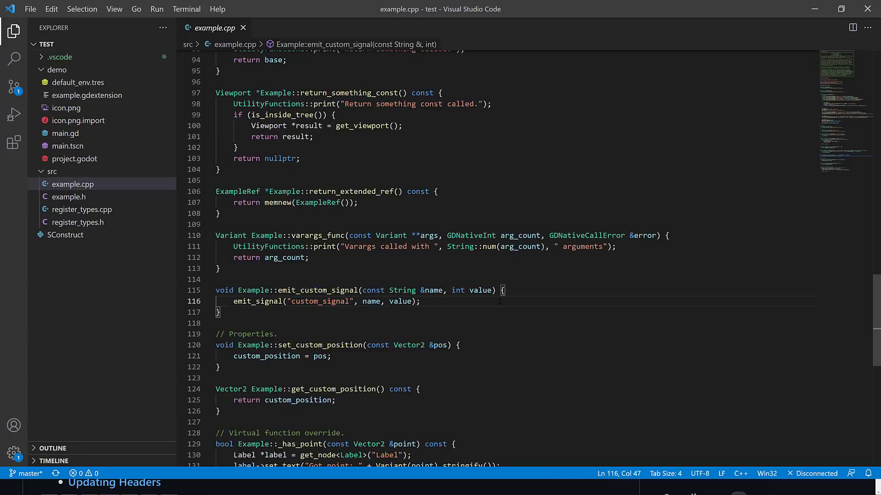
pyautogui.scroll(-3)
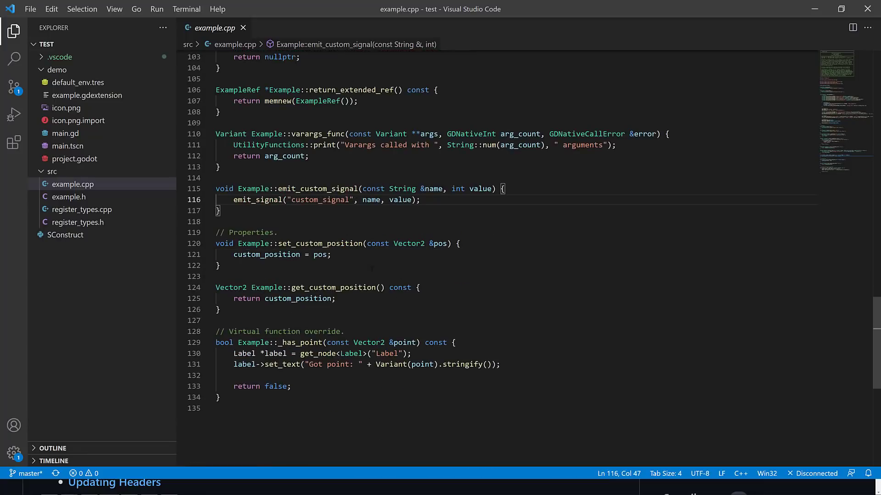
pyautogui.click(68, 197)
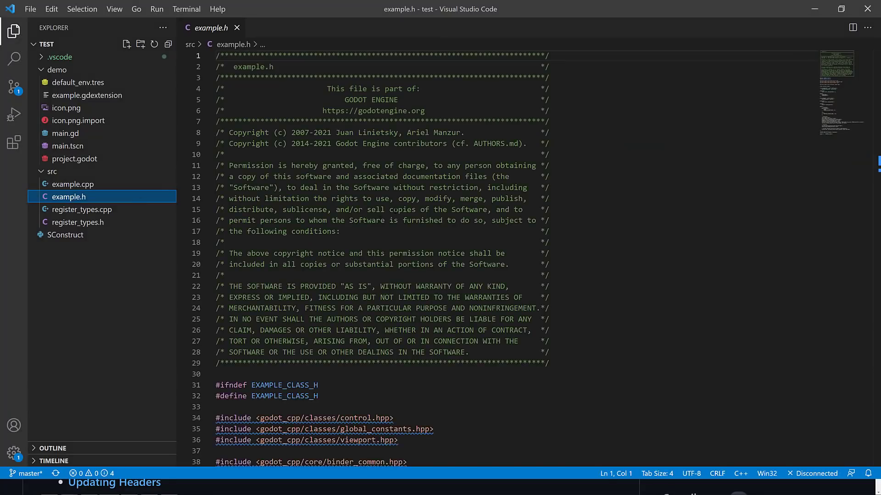
# Glance over example.h, then read register_types.cpp and register_types.h.
pyautogui.scroll(-3)
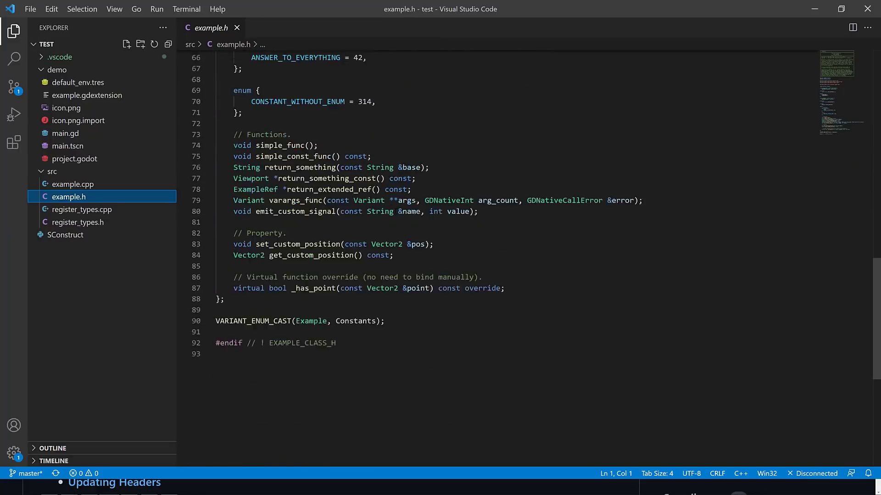
pyautogui.scroll(3)
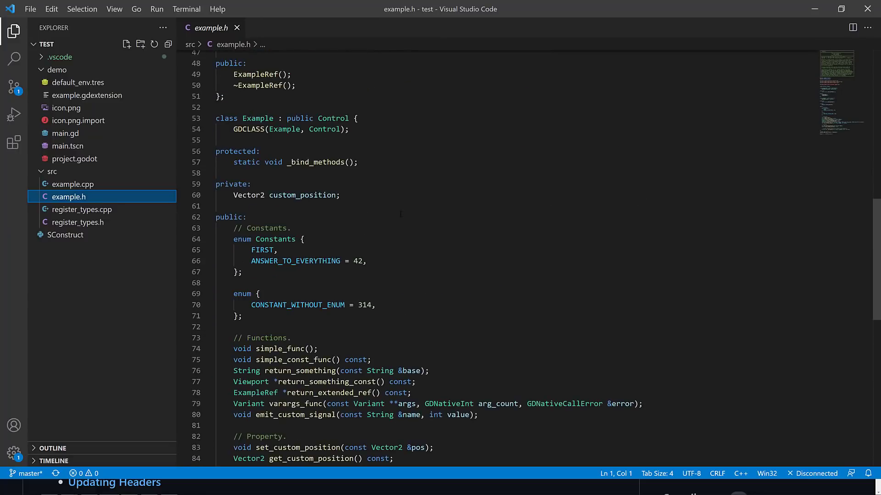
pyautogui.click(82, 210)
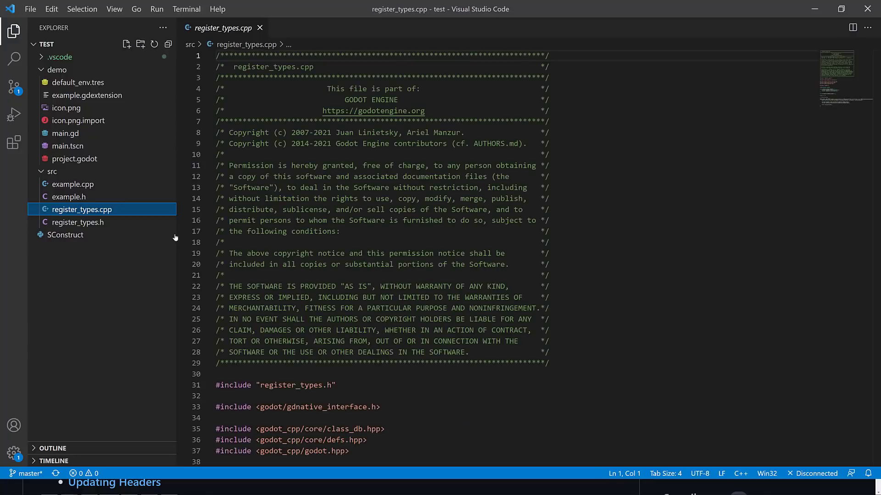
pyautogui.scroll(-3)
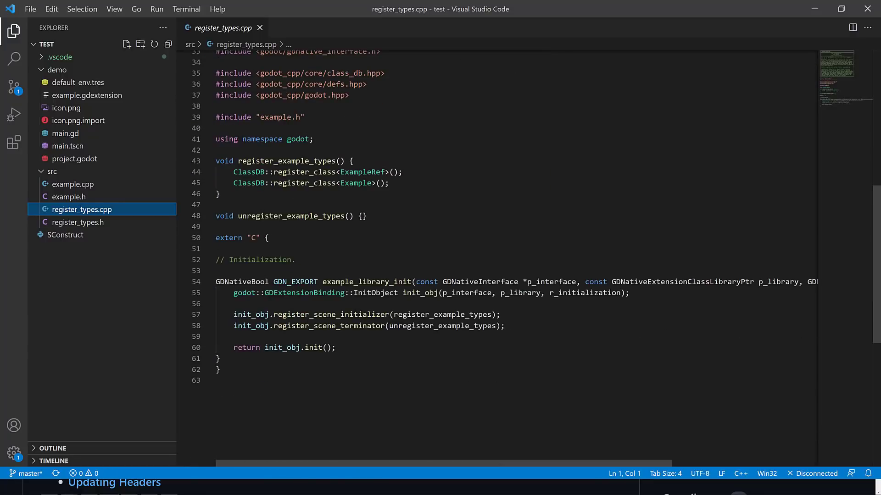
pyautogui.click(77, 222)
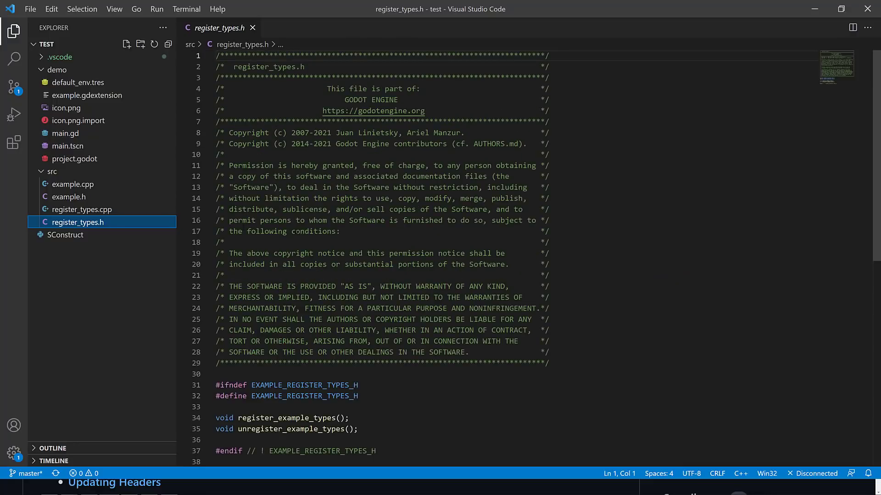
# Review example.h's class declarations, selecting _bind_methods, then return to example.cpp.
pyautogui.click(68, 197)
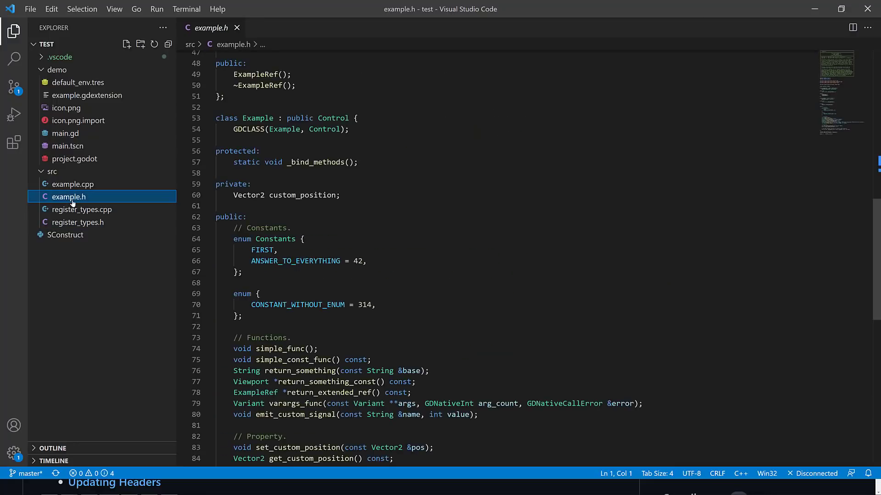
pyautogui.scroll(3)
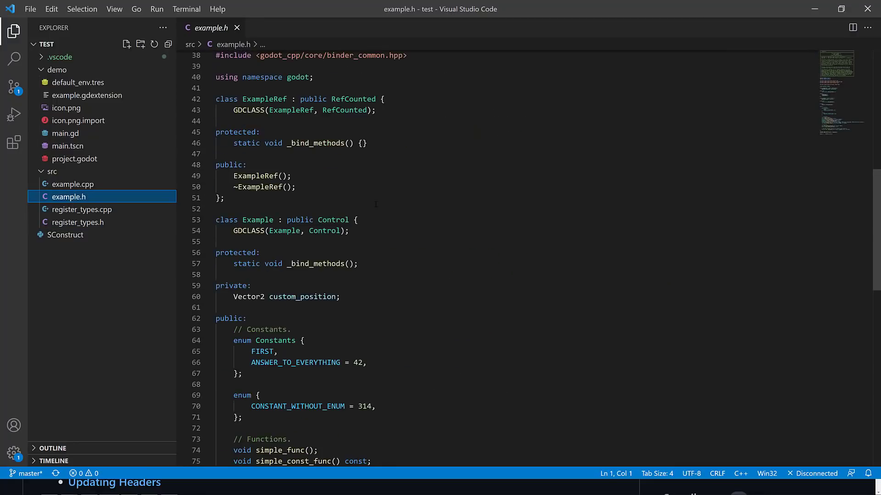
pyautogui.scroll(3)
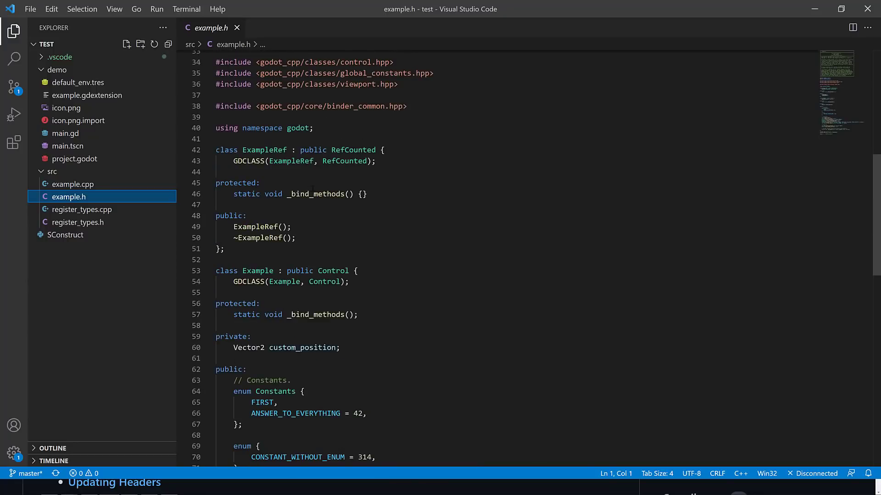
pyautogui.doubleClick(316, 194)
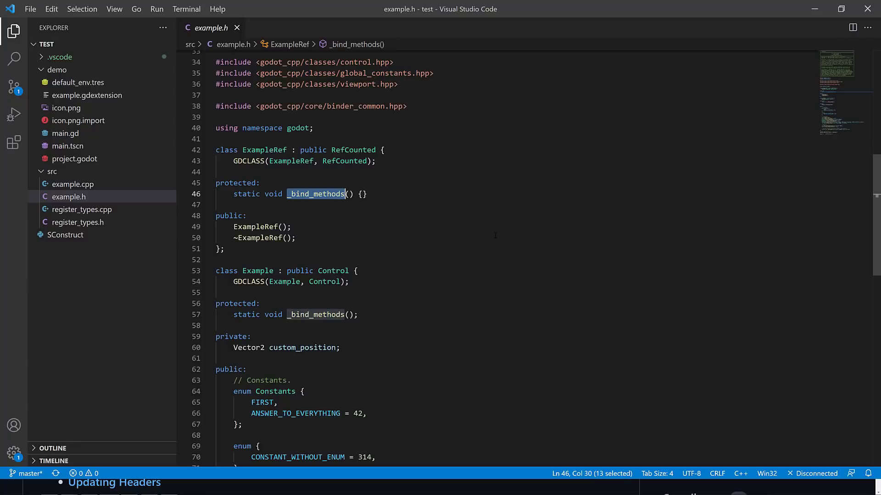
pyautogui.scroll(-3)
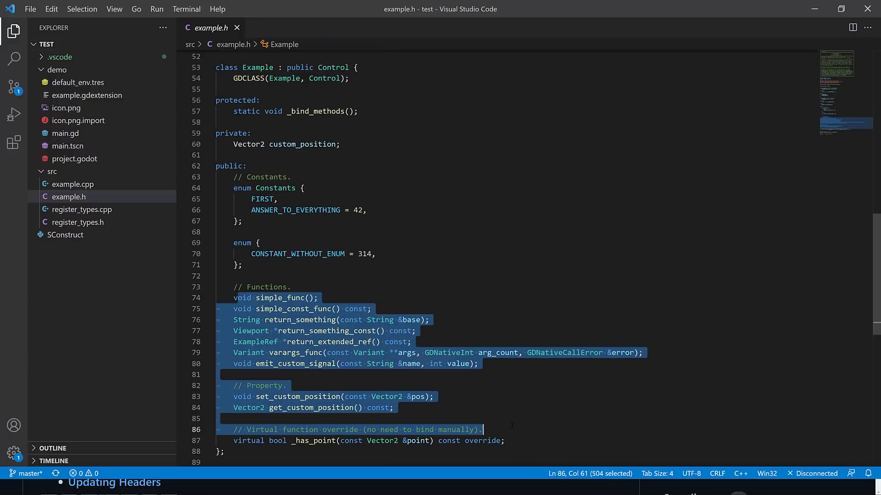
pyautogui.click(72, 184)
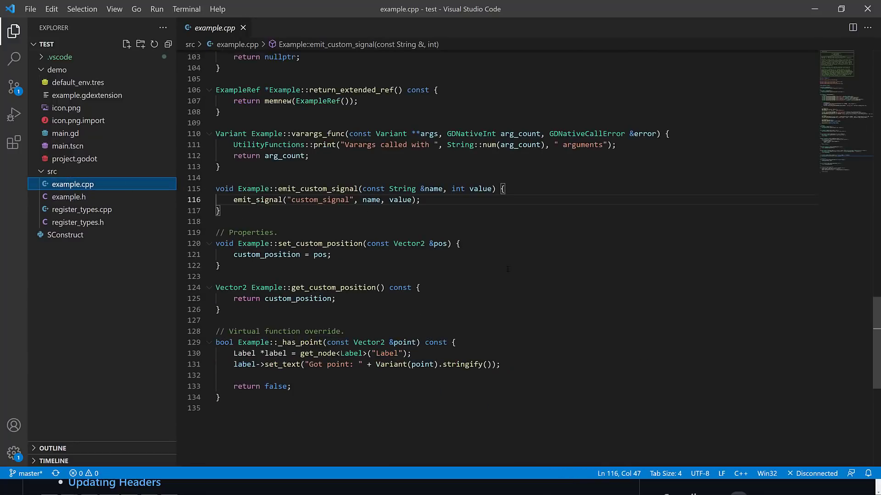
pyautogui.scroll(3)
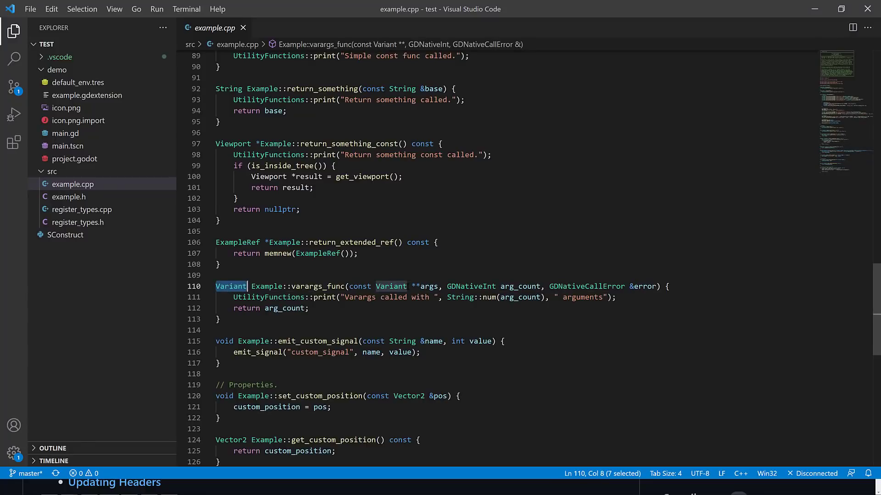
pyautogui.scroll(3)
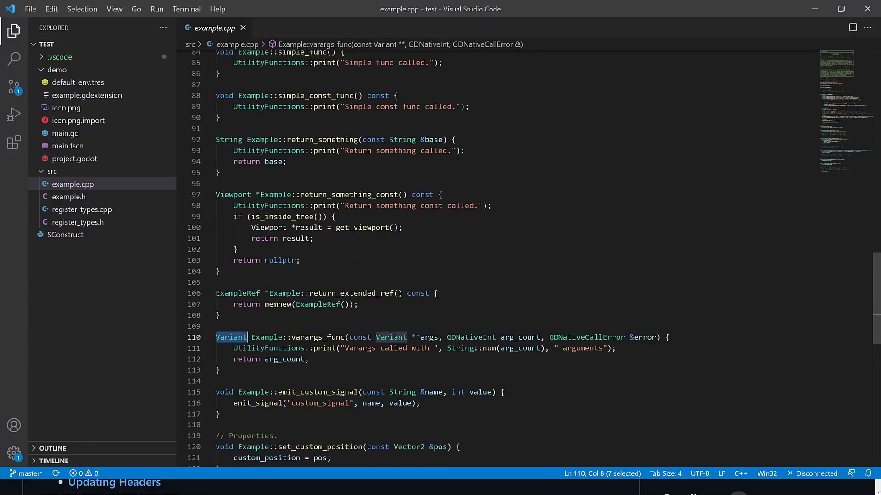
pyautogui.scroll(3)
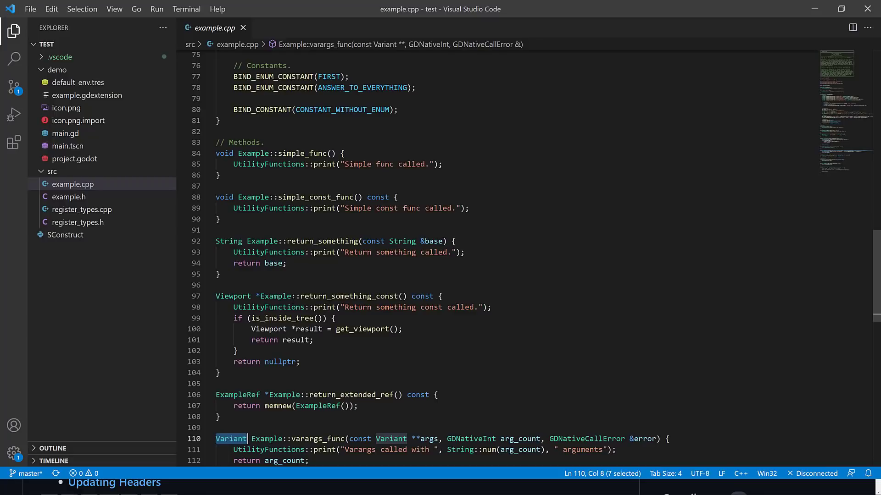
pyautogui.click(290, 329)
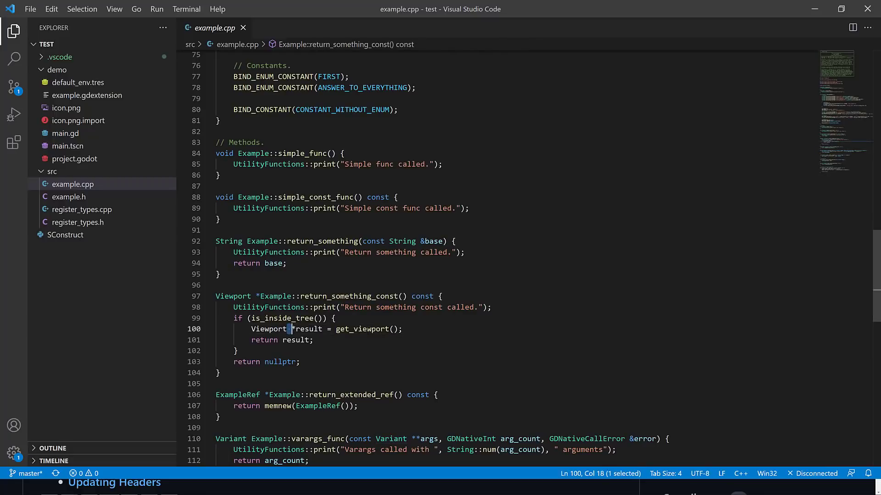
pyautogui.scroll(3)
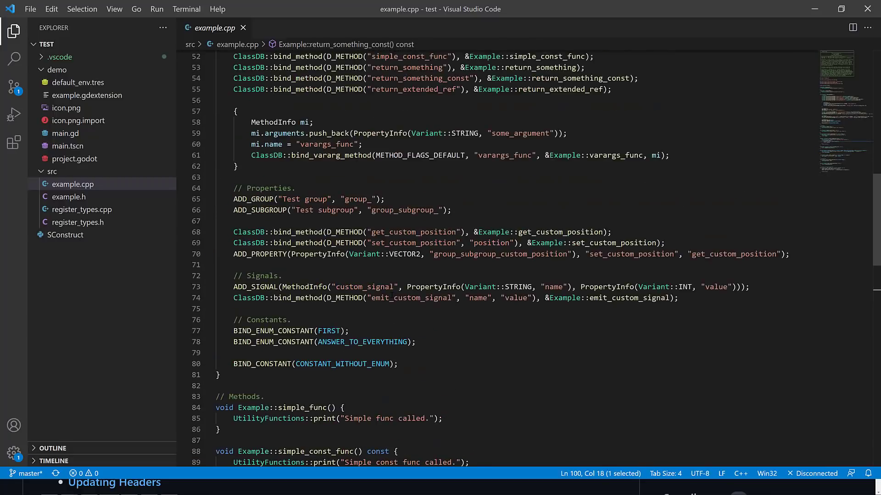
pyautogui.scroll(3)
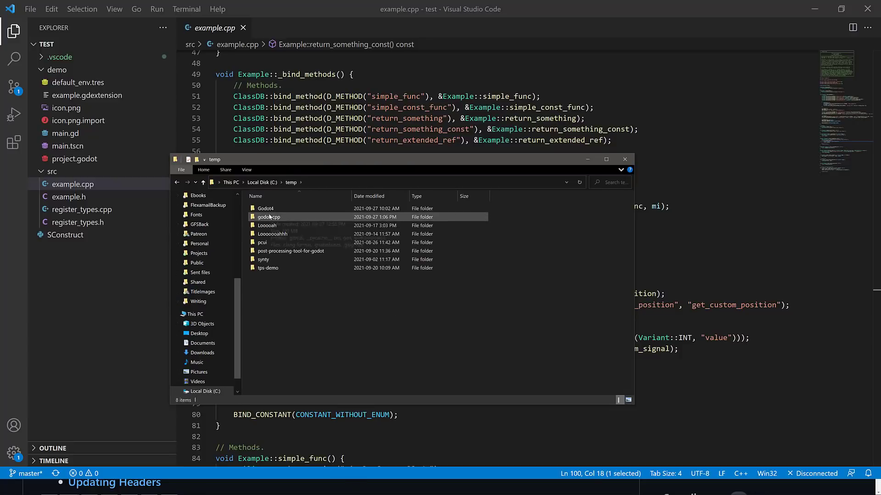
# Browse godot-cpp's bin folder with the debug library, then the test\demo folder.
pyautogui.doubleClick(269, 217)
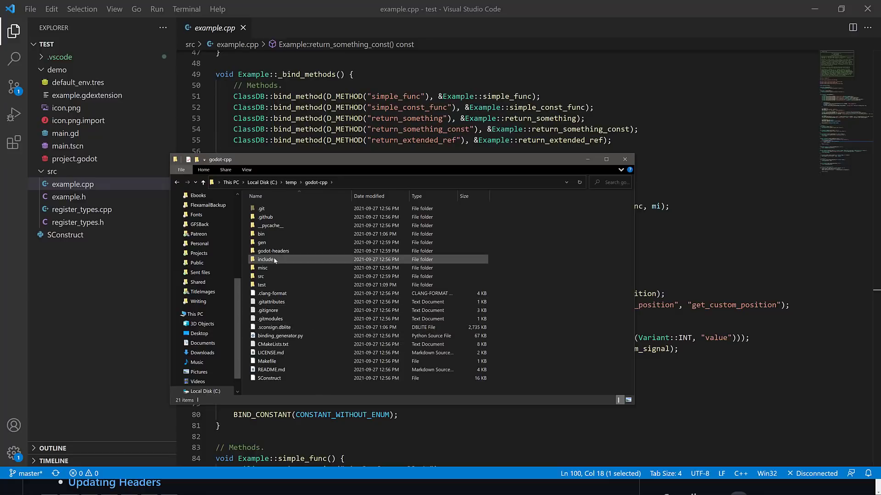
pyautogui.doubleClick(261, 234)
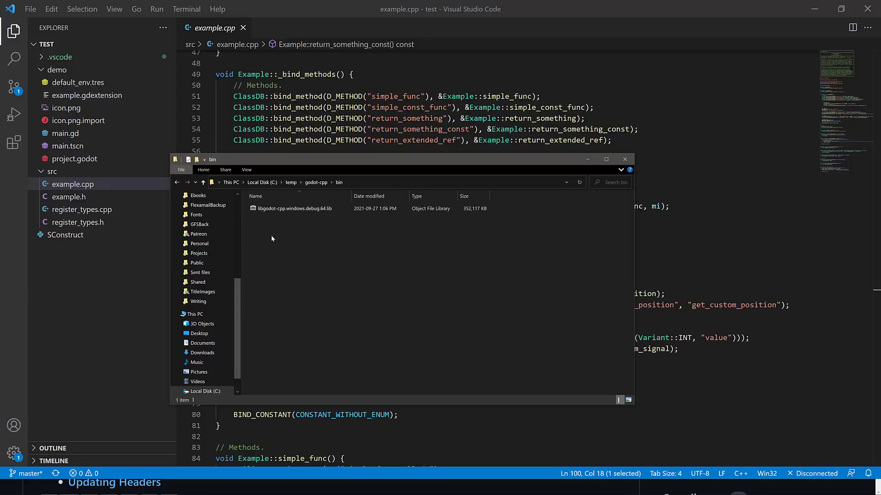
pyautogui.click(293, 208)
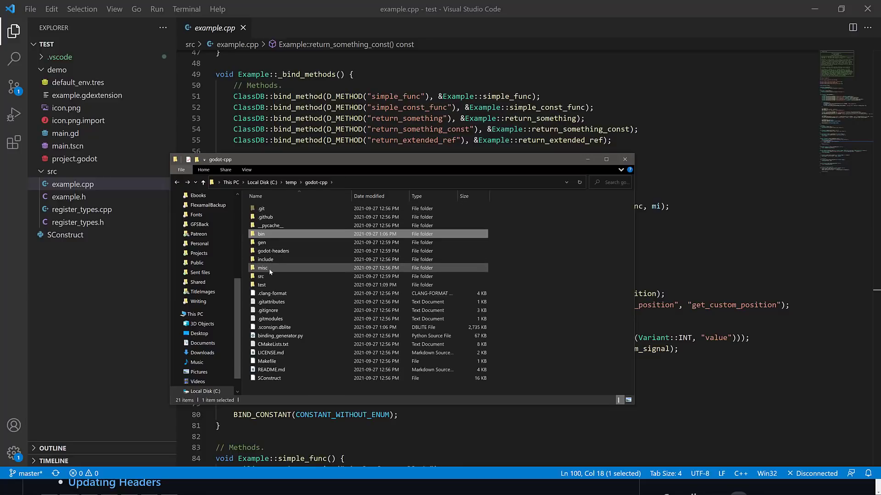
pyautogui.doubleClick(261, 285)
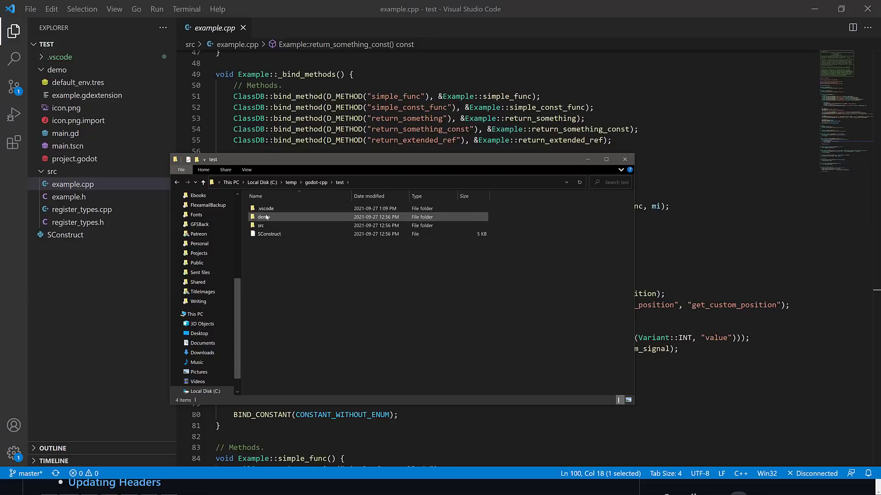
pyautogui.doubleClick(263, 217)
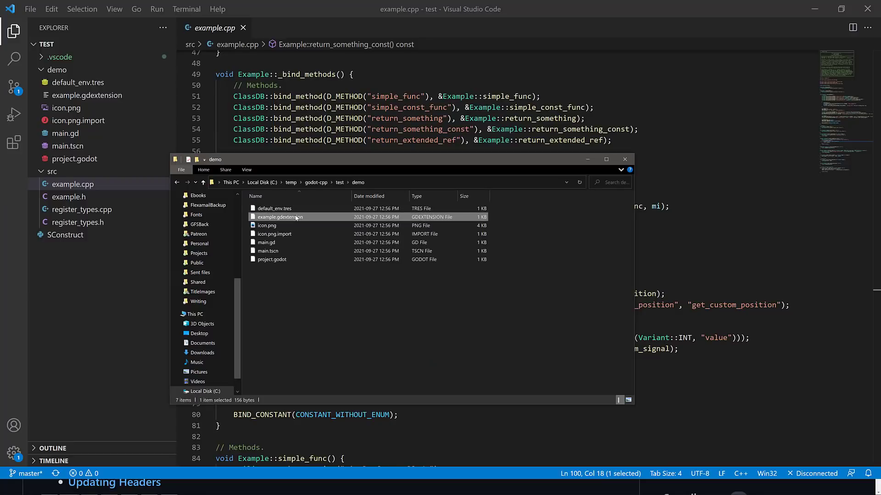
pyautogui.moveTo(387, 364)
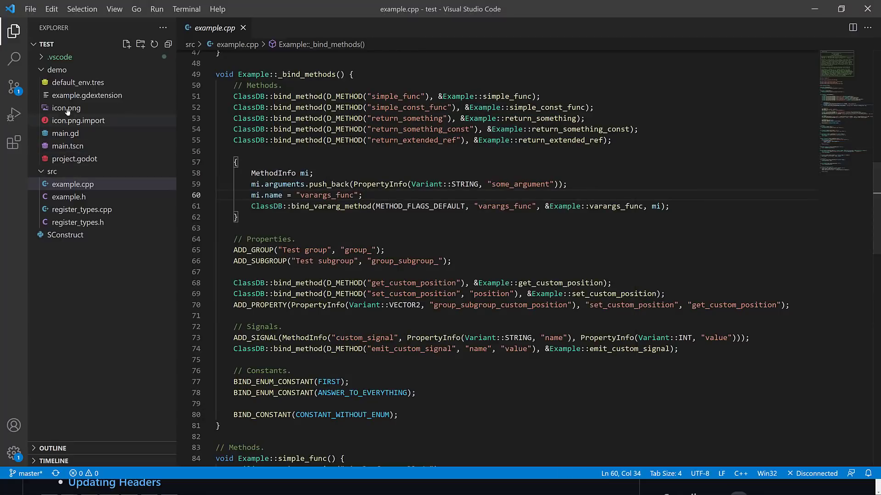
# Read main.gd's calls into Example, pointing out simple_func and return_something.
pyautogui.click(58, 69)
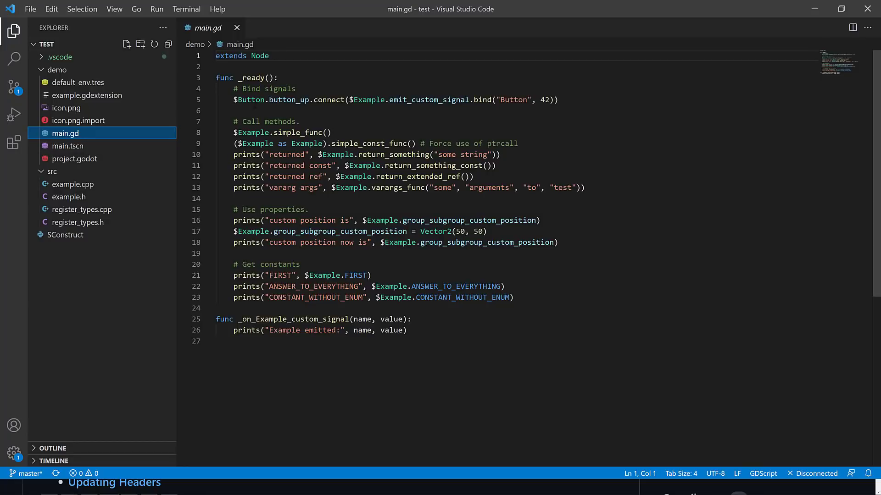
pyautogui.click(331, 132)
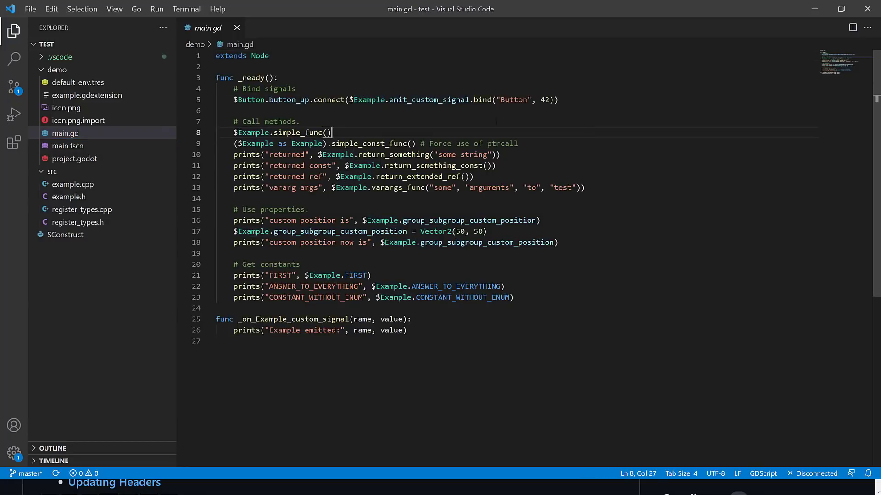
pyautogui.doubleClick(429, 99)
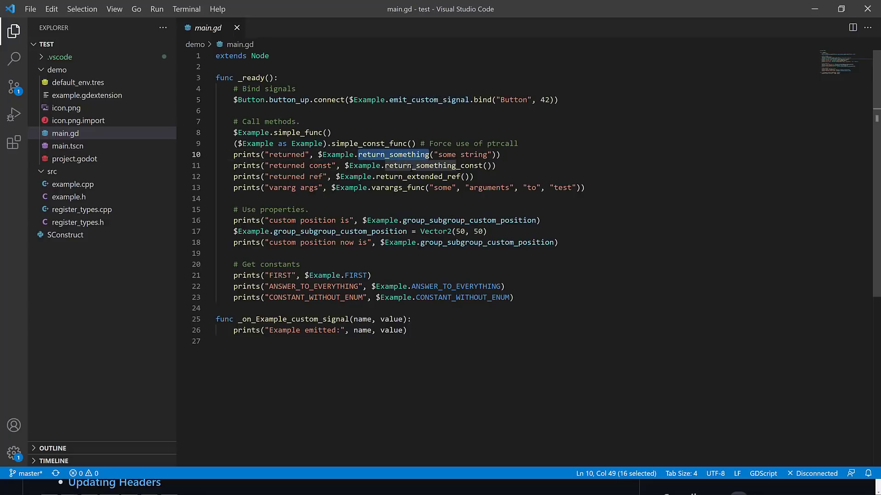
pyautogui.click(487, 231)
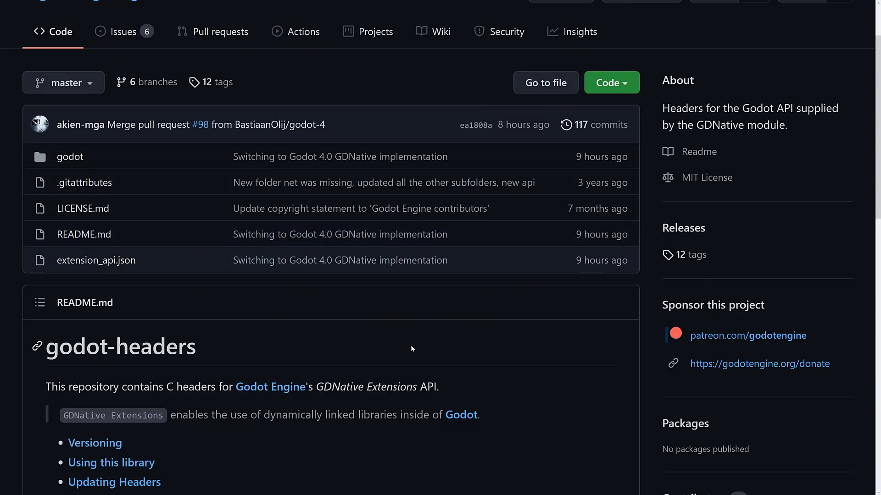
# Return to the top of the godot-cpp repo and follow the godot-headers submodule link.
pyautogui.scroll(3)
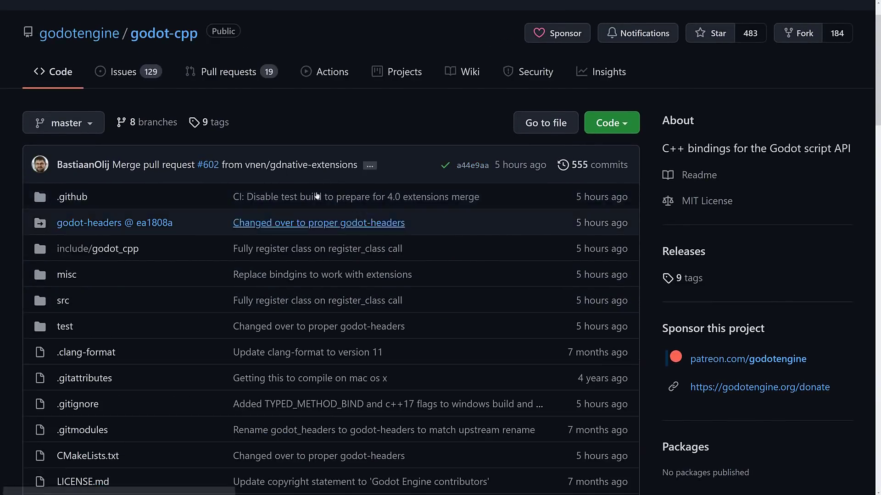
pyautogui.moveTo(159, 48)
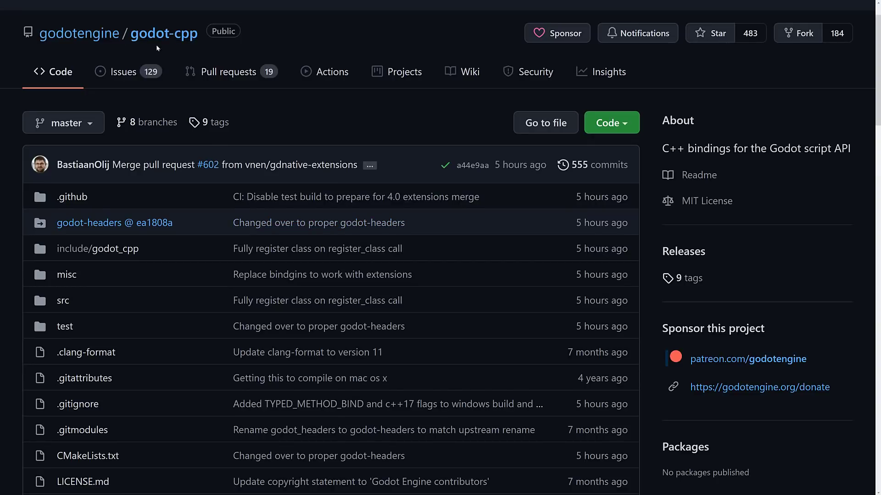
pyautogui.click(88, 222)
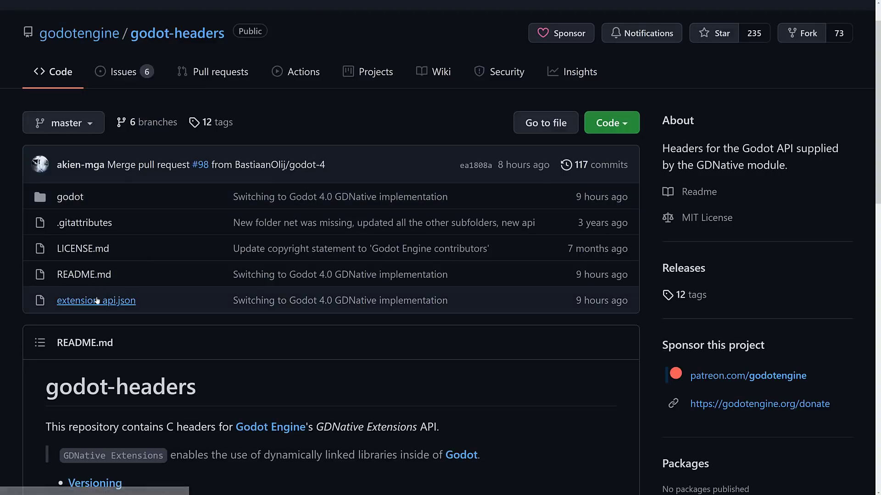
pyautogui.moveTo(239, 292)
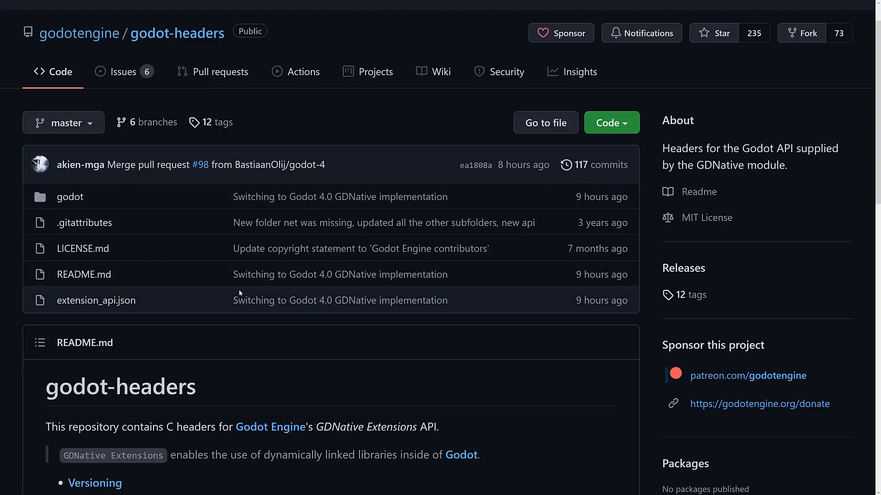
pyautogui.scroll(-3)
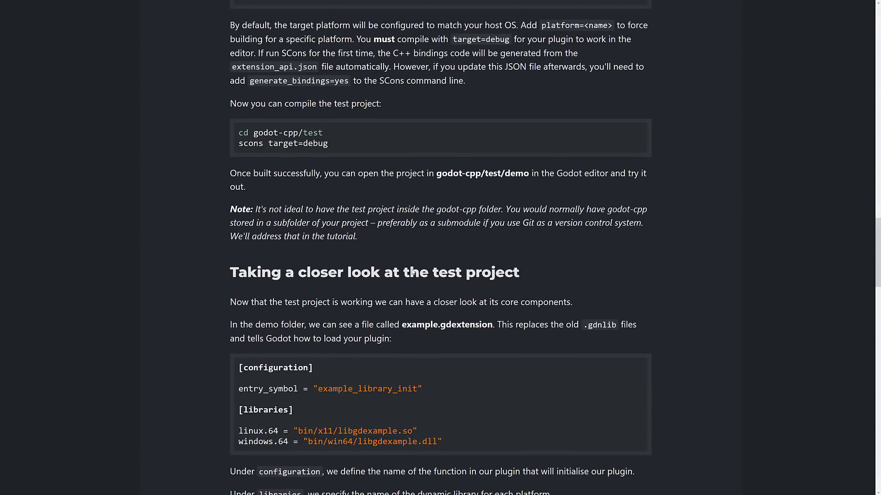
pyautogui.moveTo(331, 145)
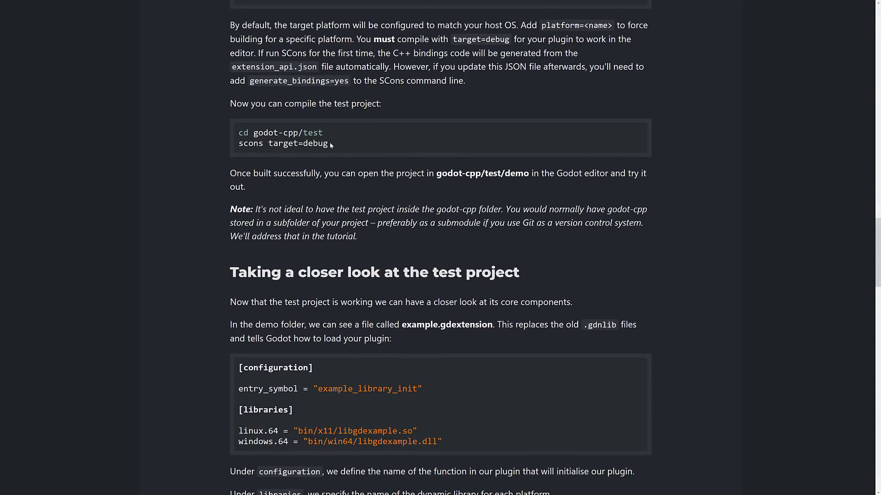
pyautogui.moveTo(402, 169)
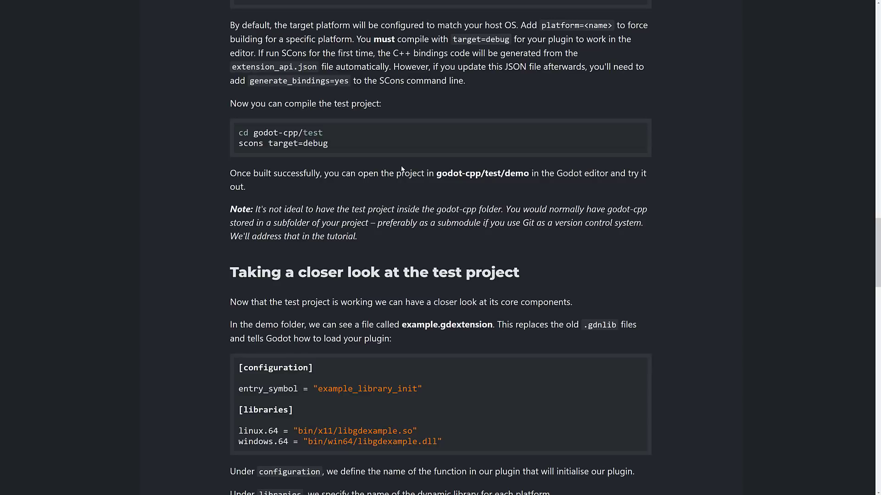
pyautogui.moveTo(402, 169)
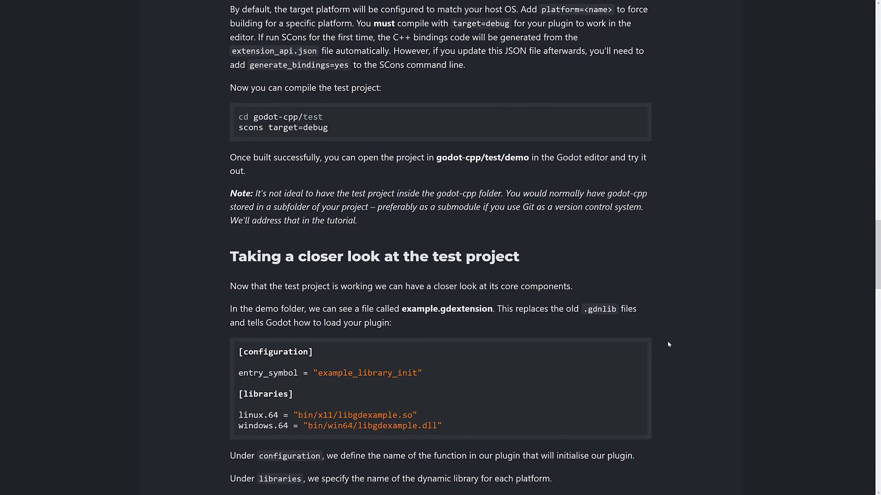
pyautogui.scroll(3)
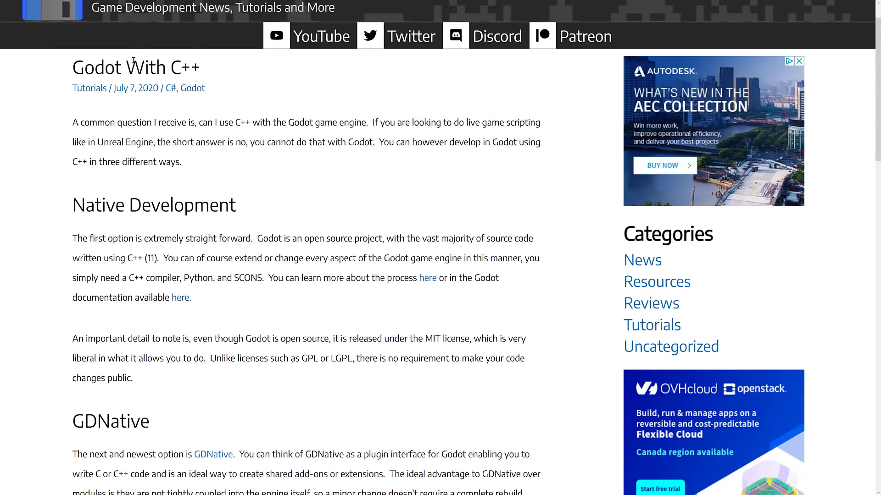
pyautogui.scroll(-3)
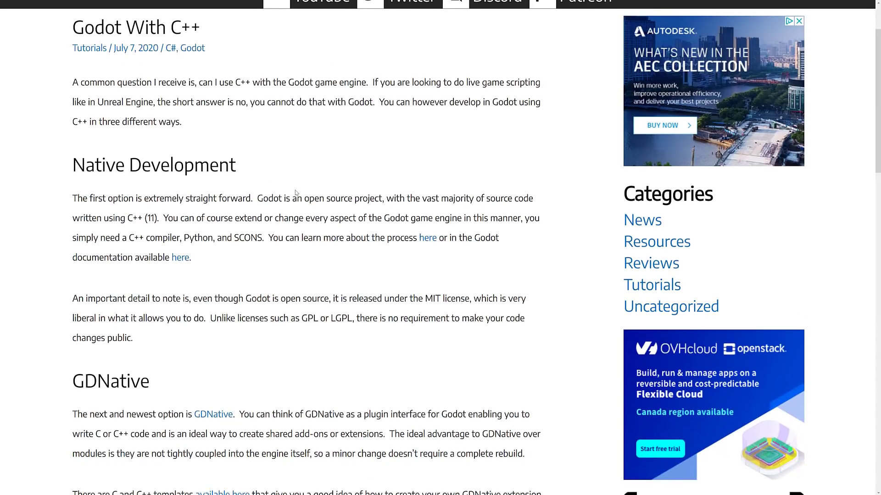
pyautogui.scroll(-3)
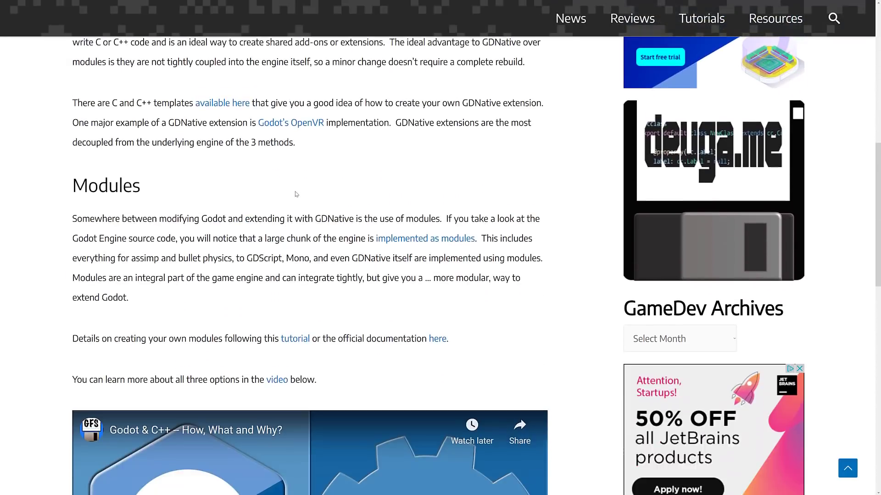
pyautogui.scroll(-3)
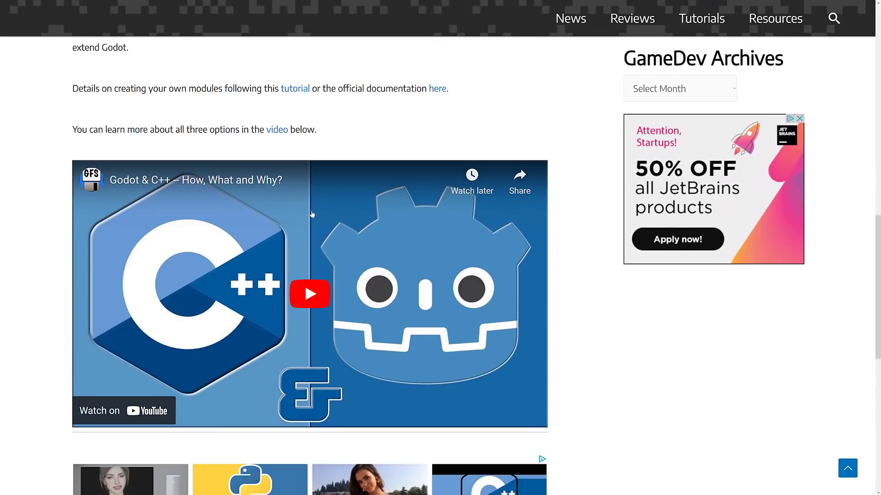
pyautogui.scroll(3)
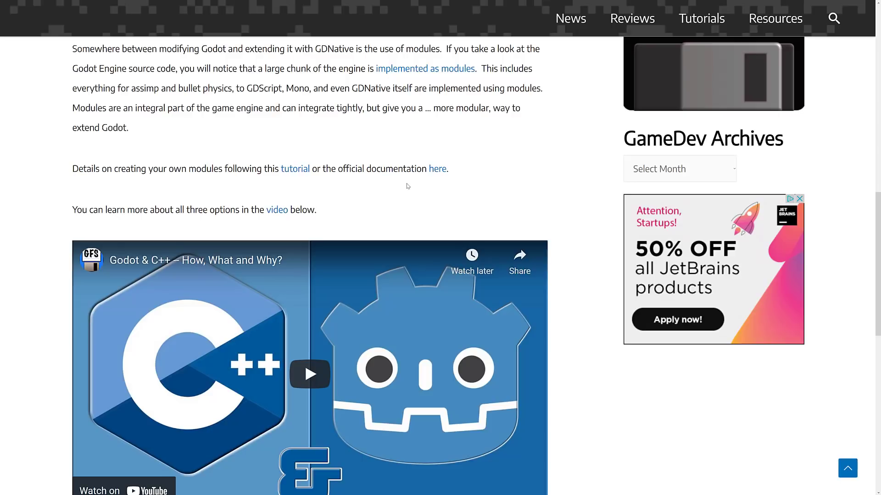
pyautogui.moveTo(418, 185)
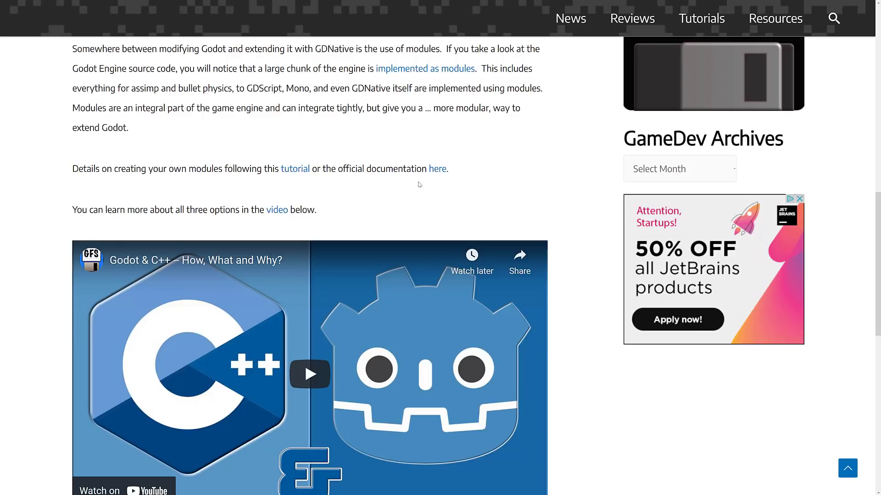
pyautogui.scroll(3)
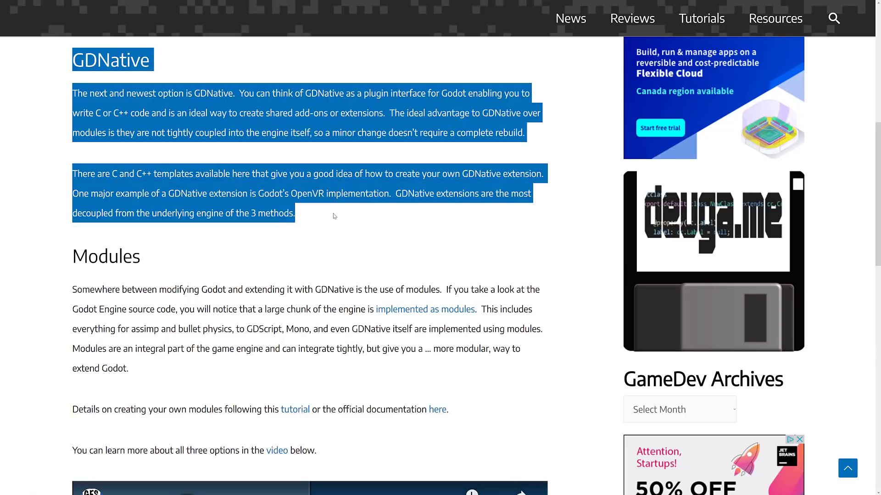
pyautogui.click(334, 216)
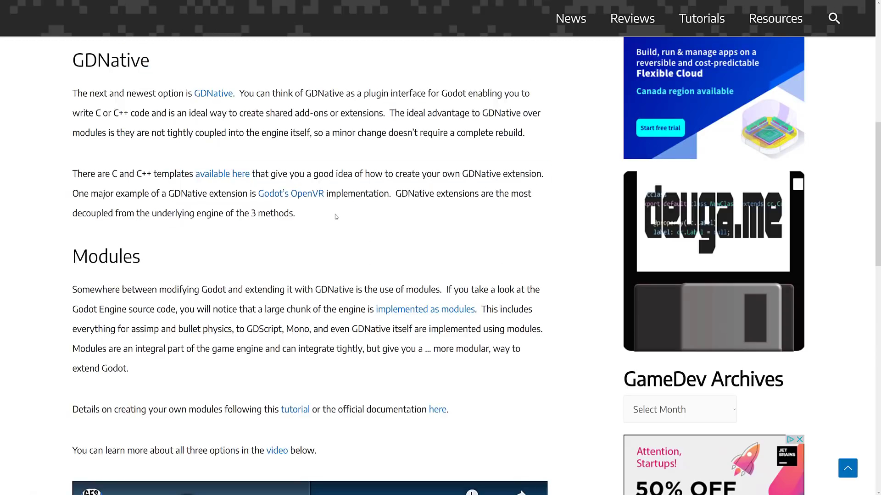